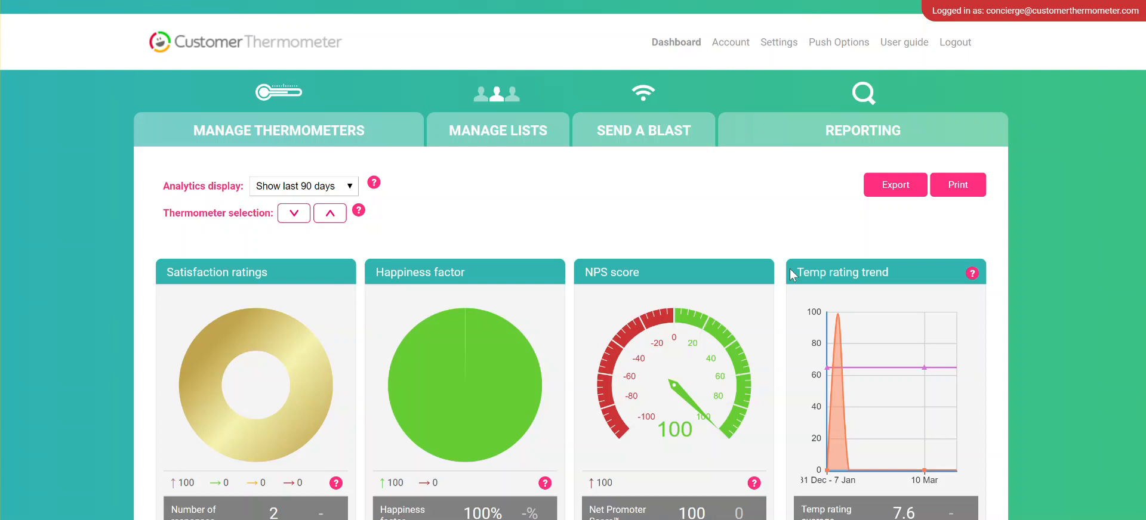
Go to Manage Thermometers > Embedded Thermometers and start adding a new embedded thermometer
{"action": "left_click", "coordinate": [278, 93]}
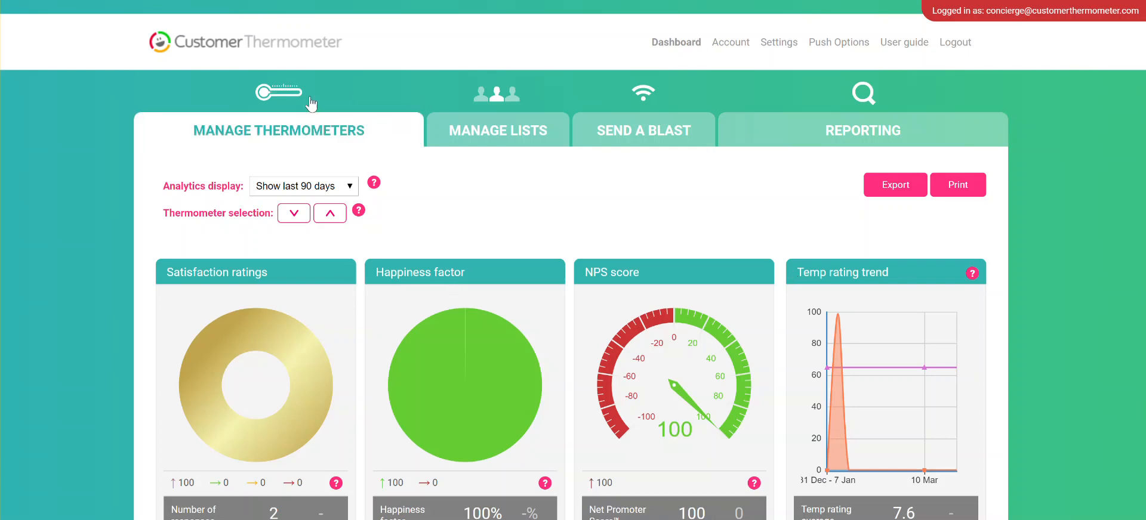
{"action": "mouse_move", "coordinate": [541, 238]}
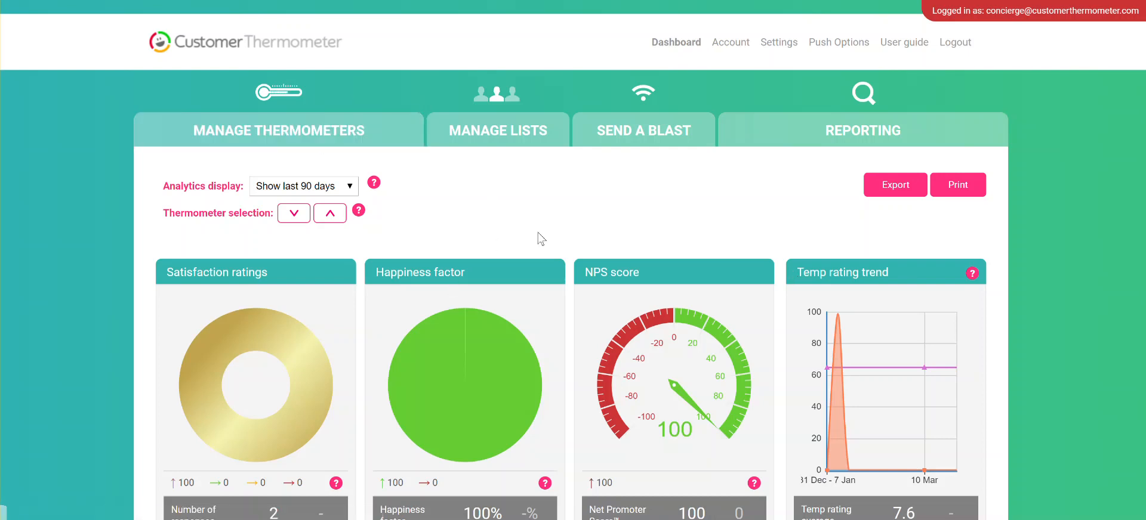
{"action": "left_click", "coordinate": [278, 130]}
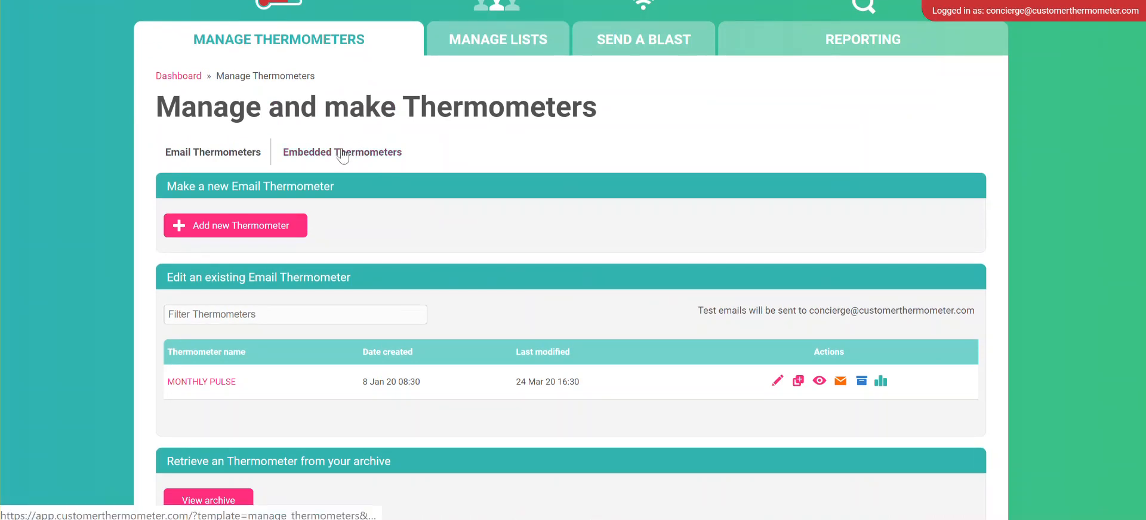
{"action": "left_click", "coordinate": [341, 153]}
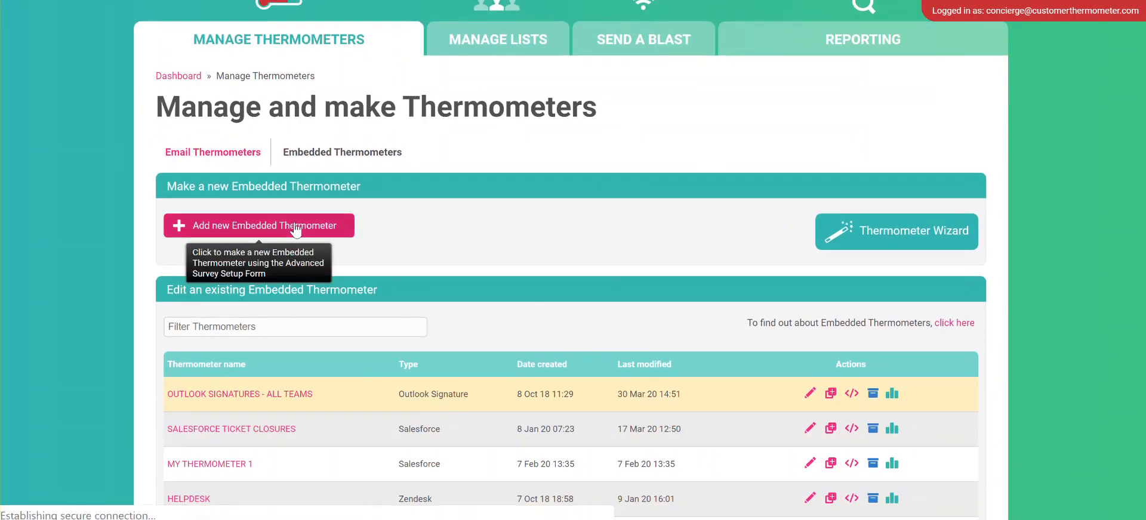
{"action": "left_click", "coordinate": [259, 225]}
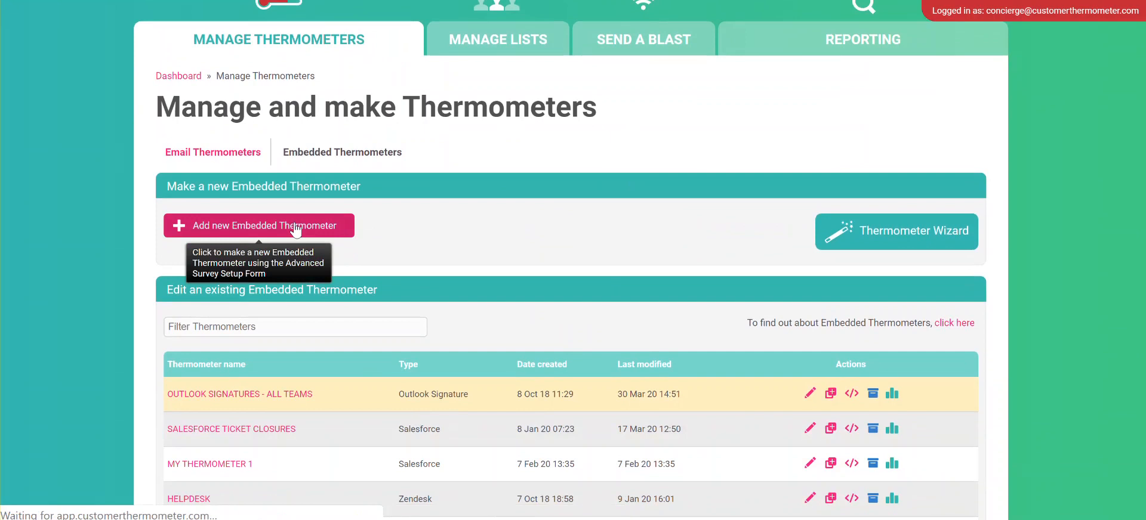
Start a new embedded thermometer and choose Outlook Signature as its integration type
{"action": "left_click", "coordinate": [260, 225]}
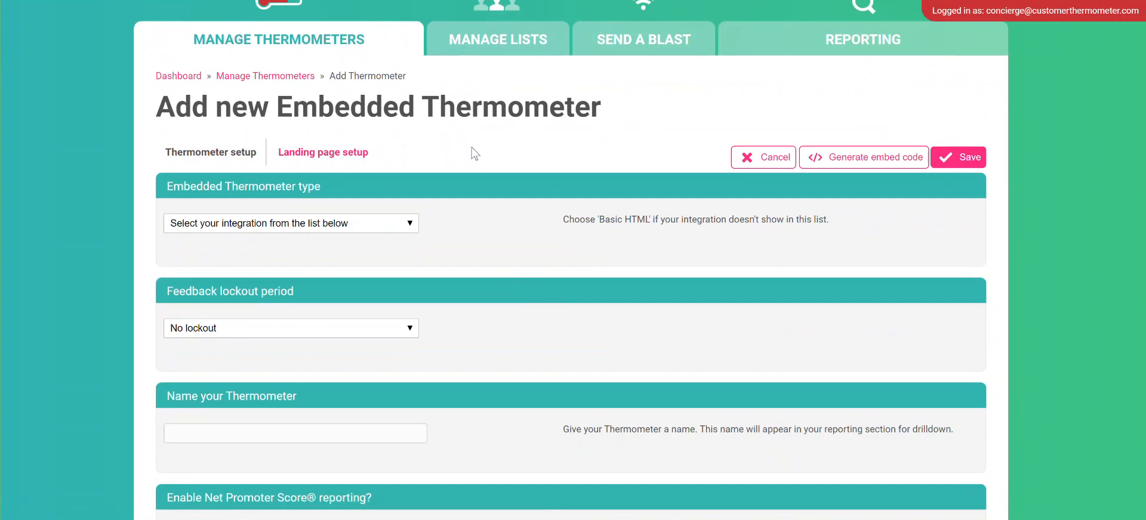
{"action": "left_click", "coordinate": [290, 223]}
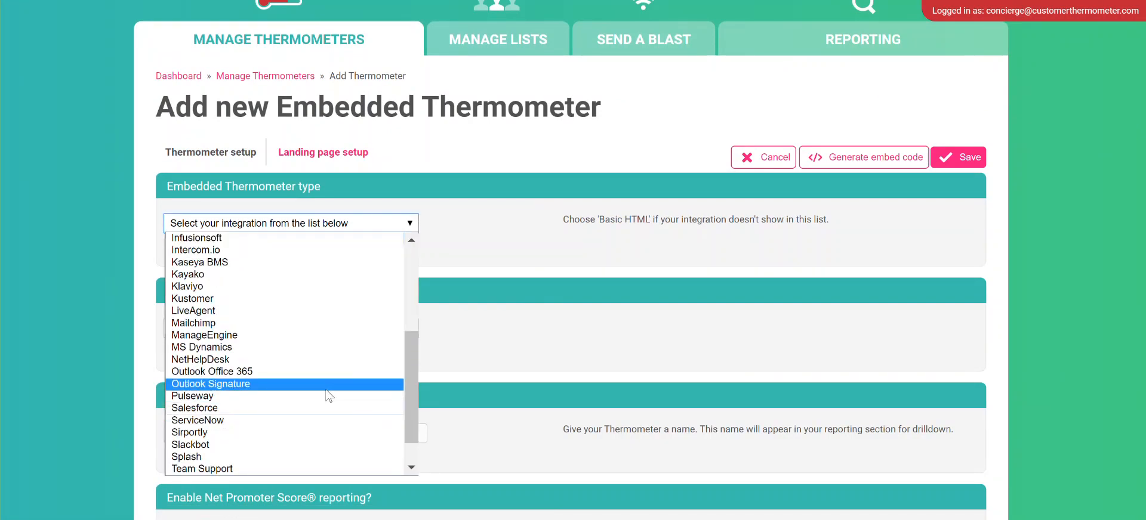
{"action": "mouse_move", "coordinate": [325, 387]}
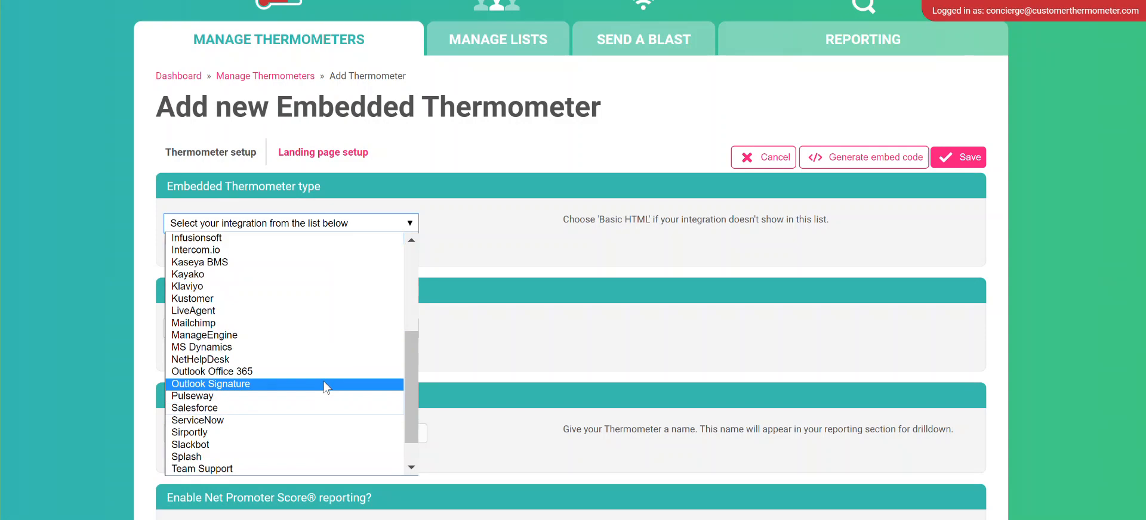
{"action": "mouse_move", "coordinate": [314, 374]}
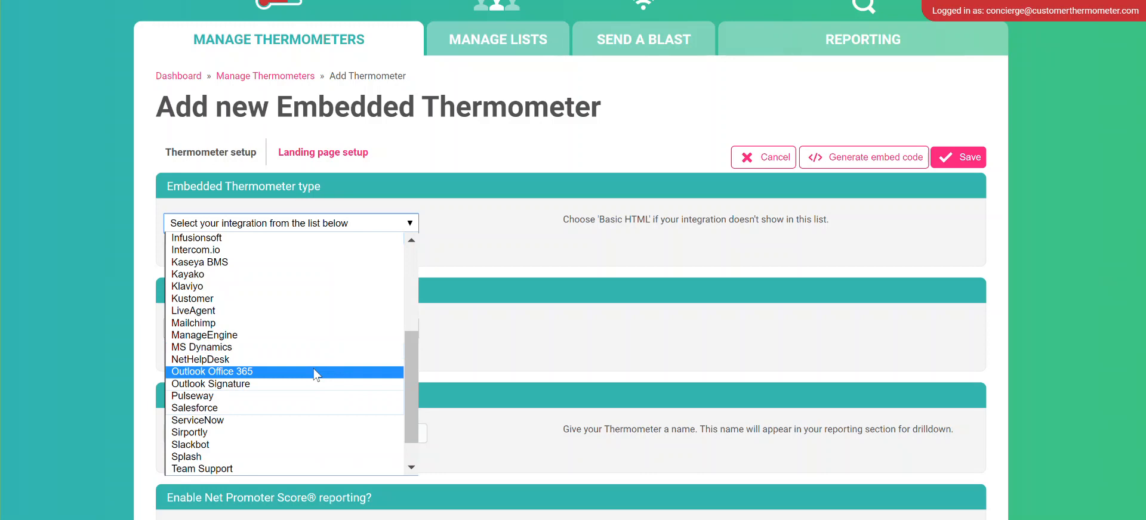
{"action": "left_click", "coordinate": [210, 384]}
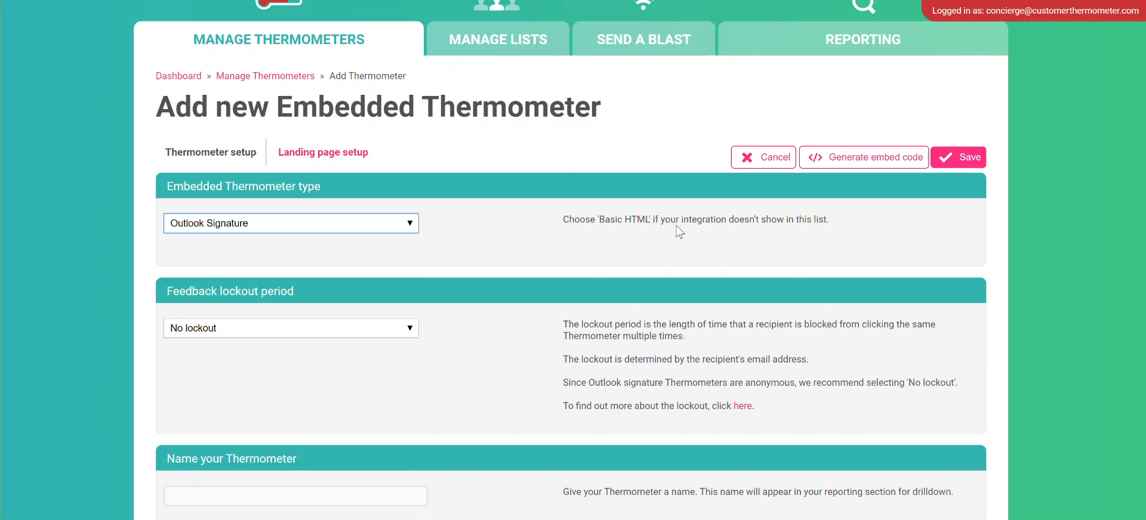
Name the thermometer 'Outlook Demo Thermometer' and review the NPS reporting dropdown
{"action": "scroll", "scroll_direction": "down", "scroll_amount": 3}
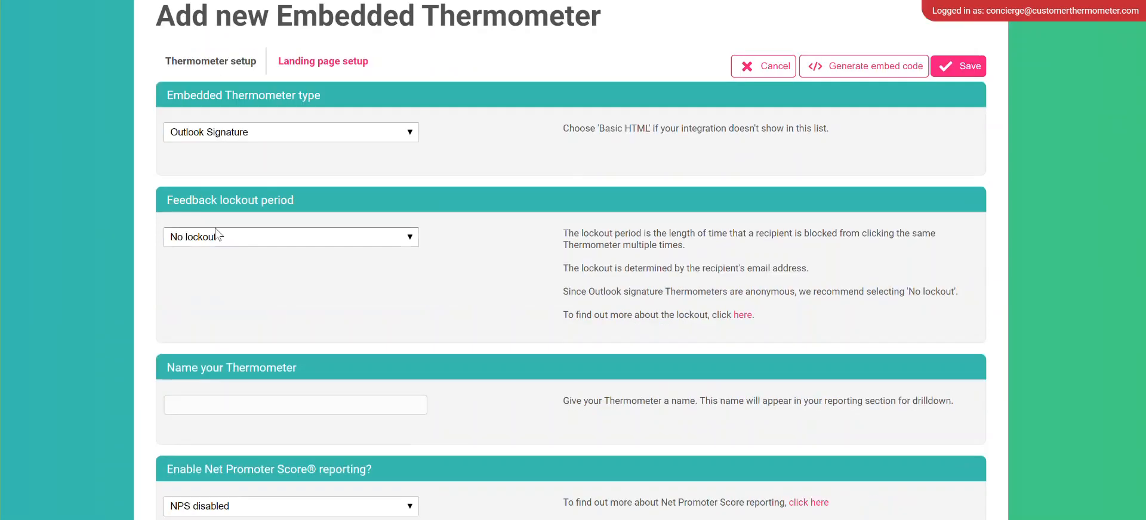
{"action": "mouse_move", "coordinate": [313, 289]}
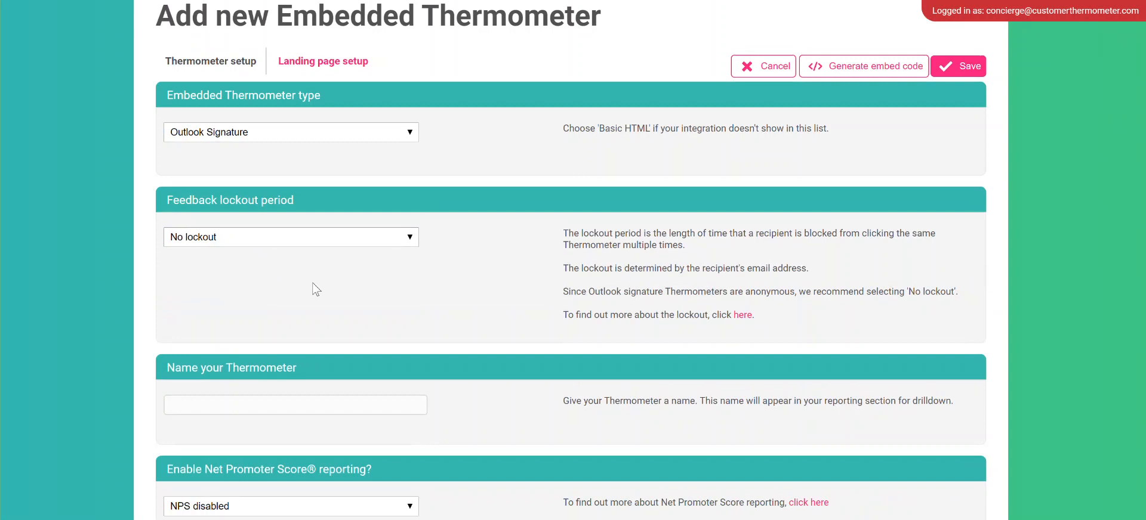
{"action": "mouse_move", "coordinate": [322, 285]}
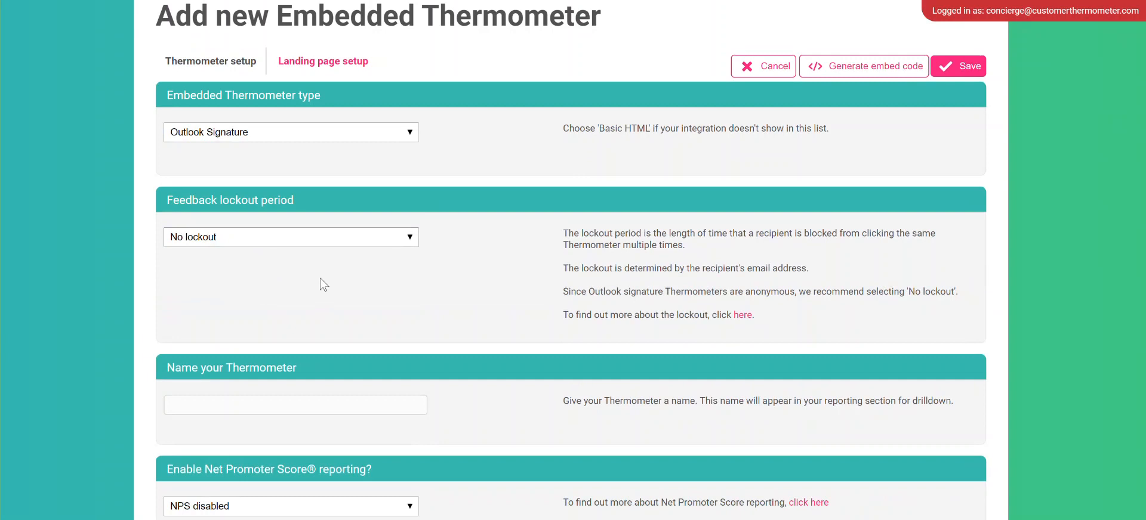
{"action": "scroll", "scroll_direction": "down", "scroll_amount": 3}
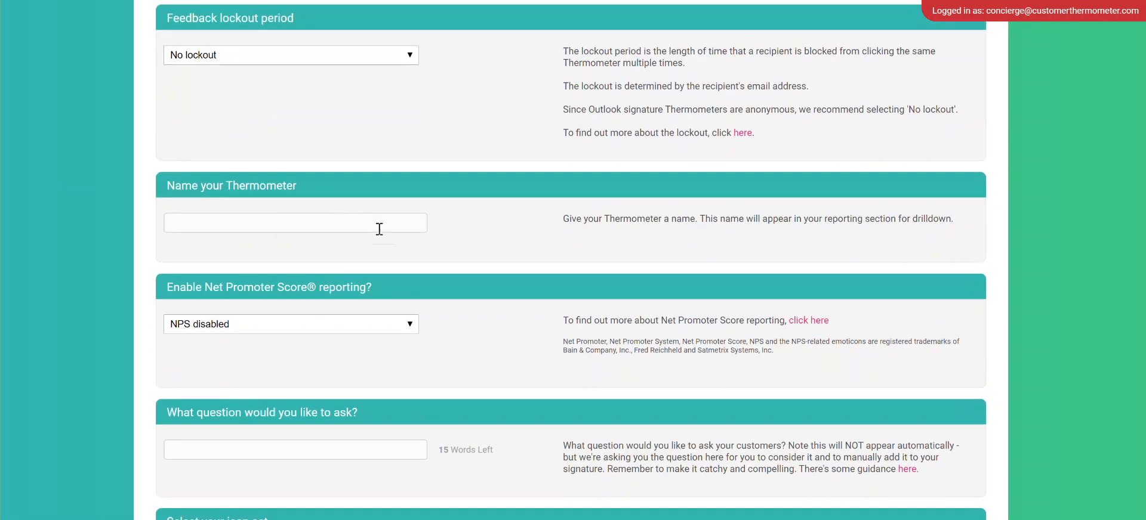
{"action": "type", "text": "Outlook Demo Thermometer"}
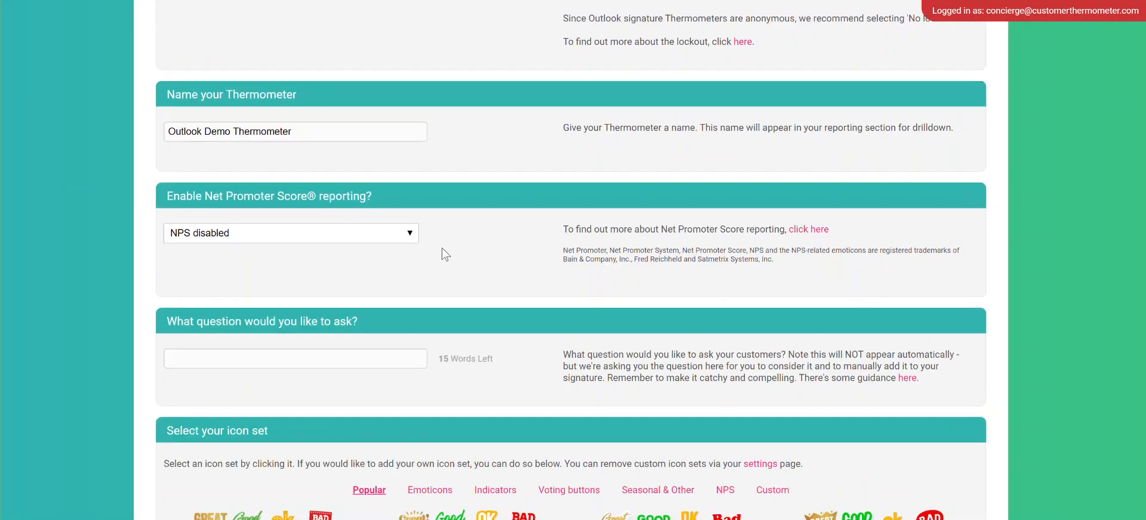
{"action": "left_click", "coordinate": [290, 232]}
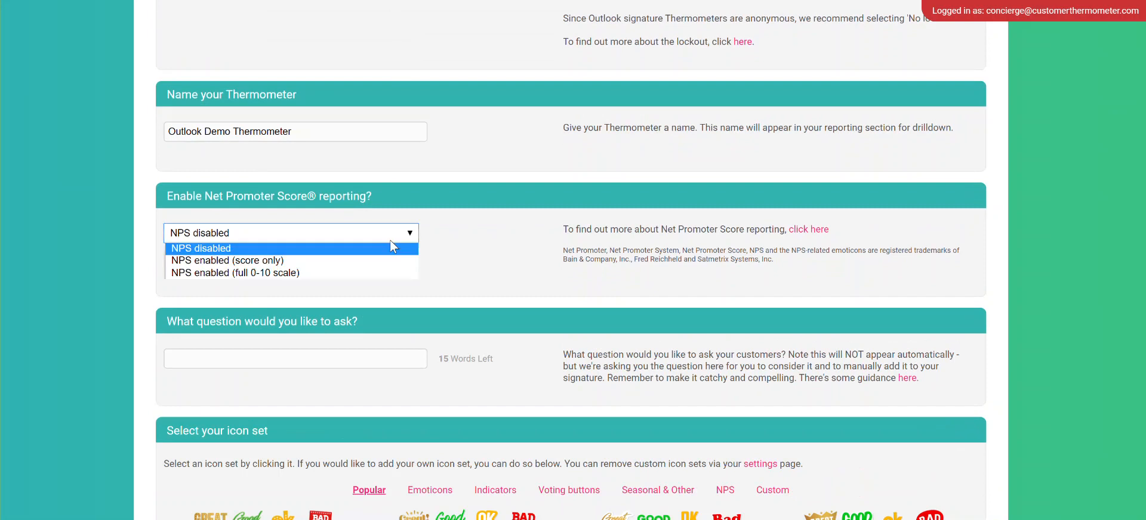
{"action": "mouse_move", "coordinate": [264, 273]}
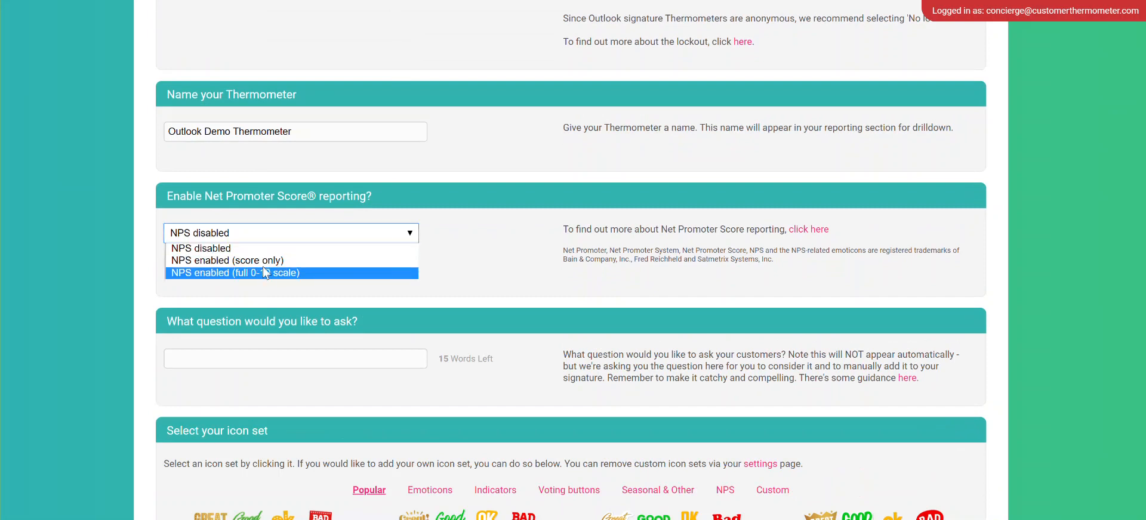
{"action": "mouse_move", "coordinate": [268, 248]}
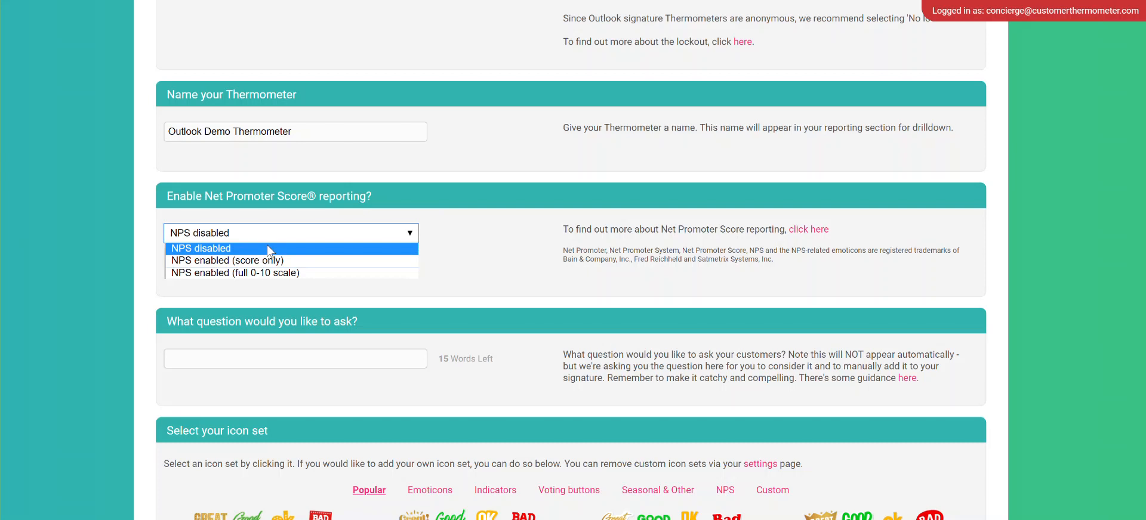
{"action": "mouse_move", "coordinate": [300, 250]}
{"action": "type", "text": "How did we do for you today?"}
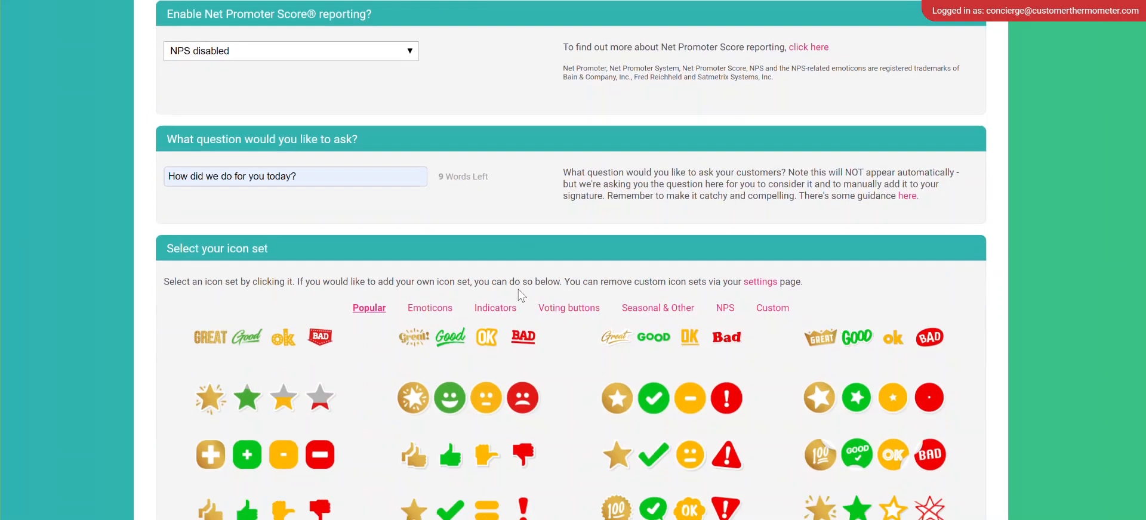
Browse the Emoticons, Seasonal and Popular icon sets, then pick the four-star Indicators set
{"action": "scroll", "scroll_direction": "down", "scroll_amount": 3}
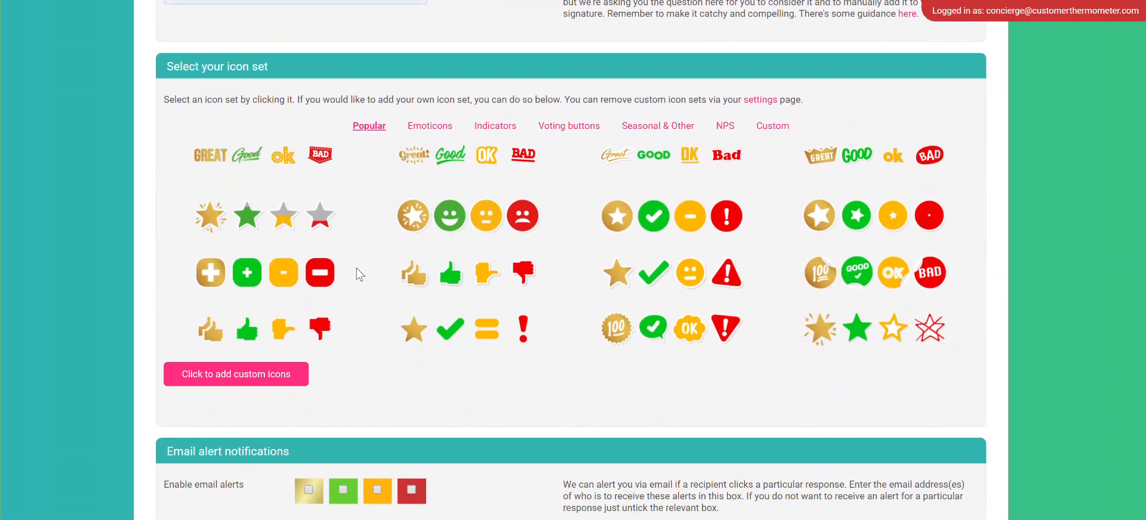
{"action": "mouse_move", "coordinate": [431, 267]}
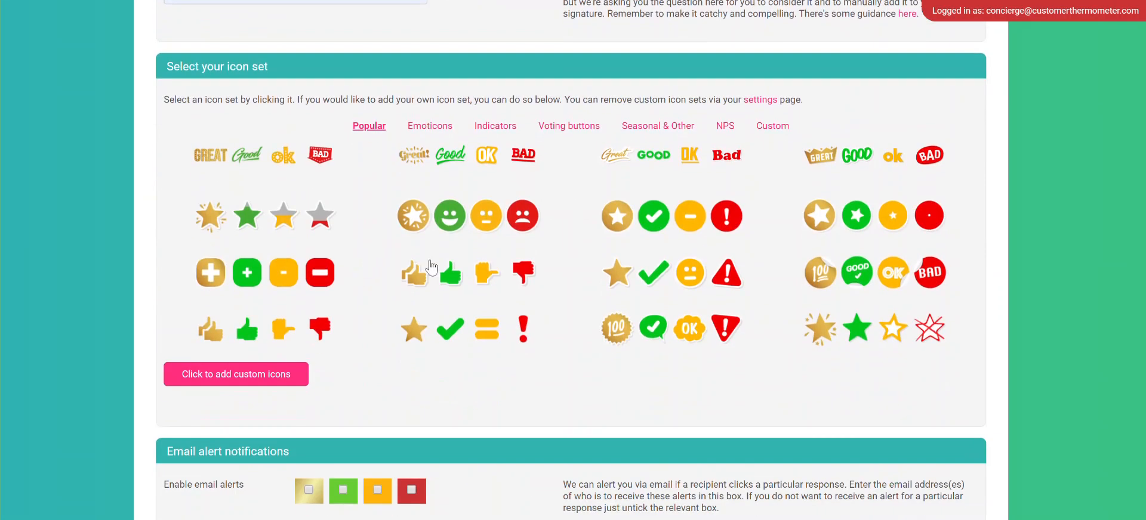
{"action": "left_click", "coordinate": [430, 126]}
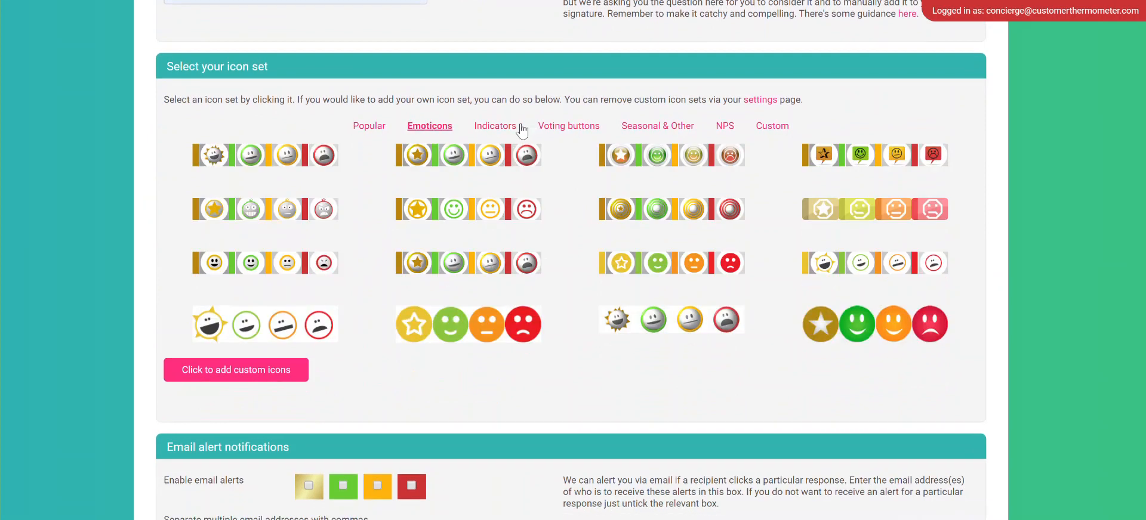
{"action": "left_click", "coordinate": [655, 126]}
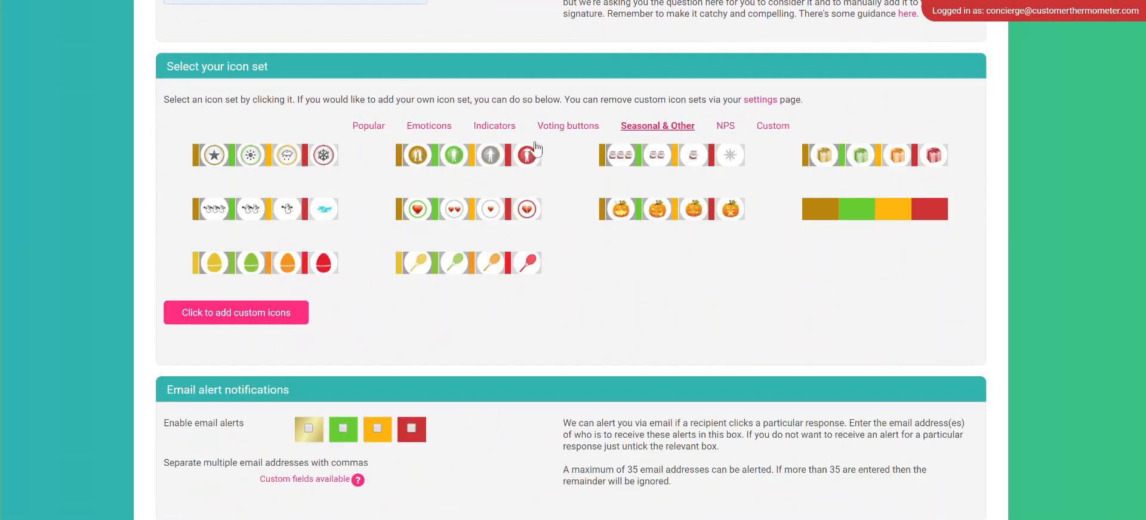
{"action": "left_click", "coordinate": [368, 126]}
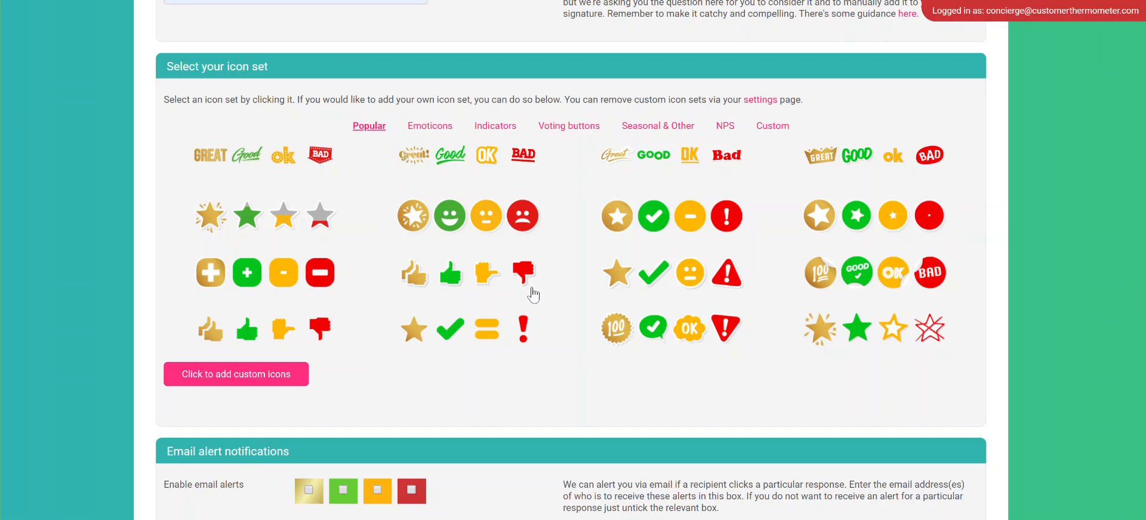
{"action": "left_click", "coordinate": [495, 126]}
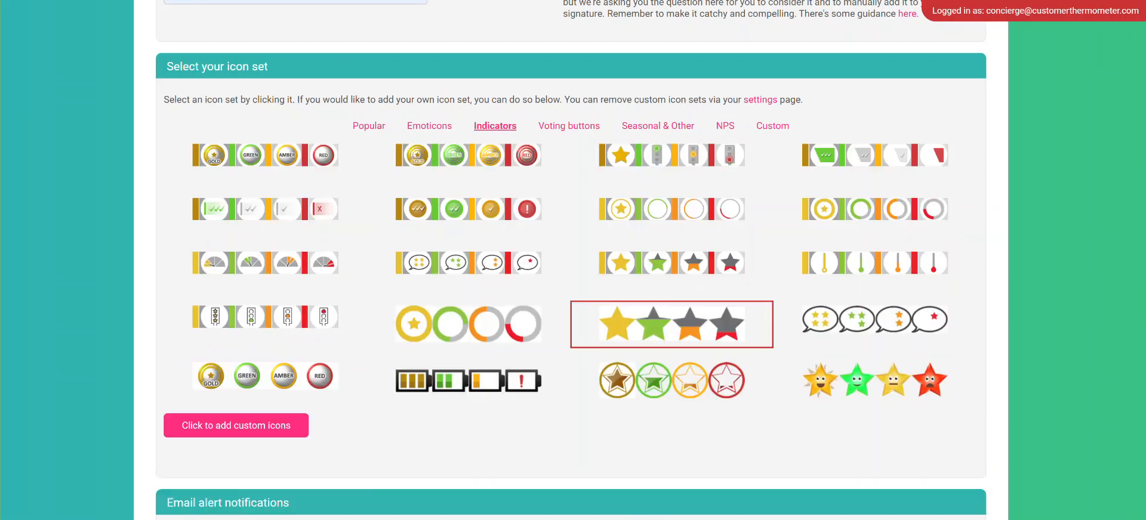
{"action": "scroll", "scroll_direction": "down", "scroll_amount": 3}
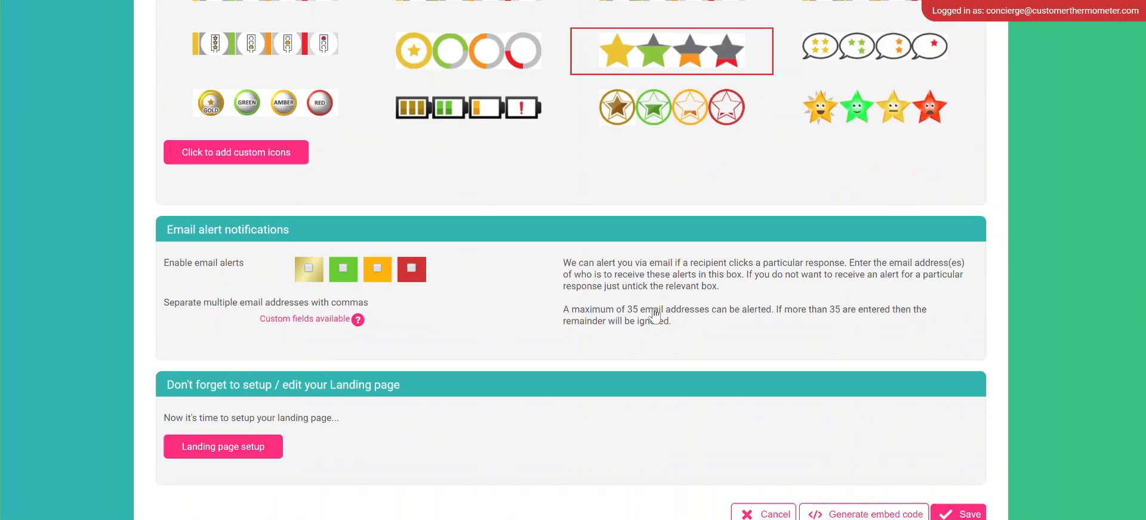
Enable email alerts for all four responses, toggling some off and back on
{"action": "scroll", "scroll_direction": "down", "scroll_amount": 3}
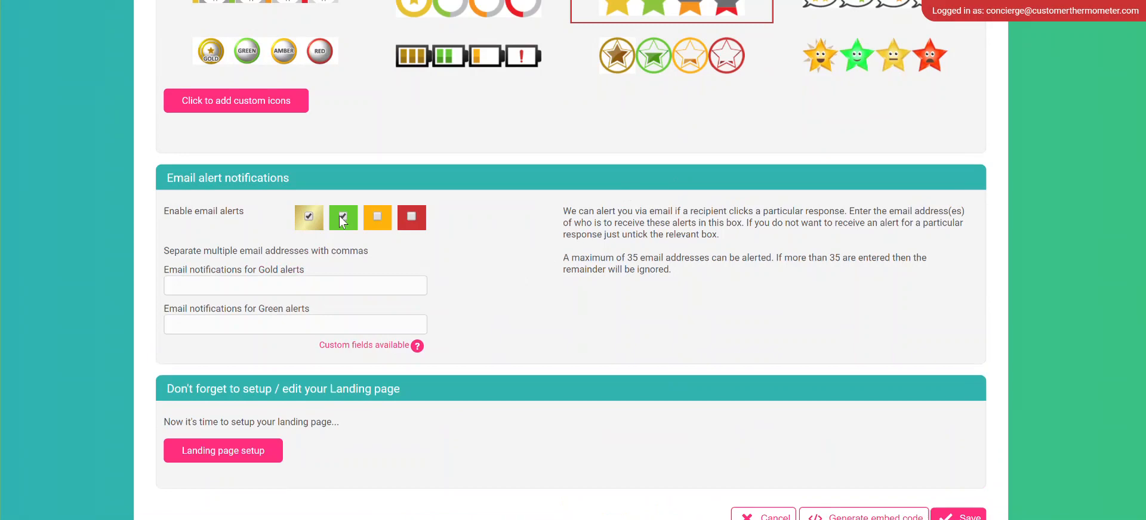
{"action": "left_click", "coordinate": [411, 218]}
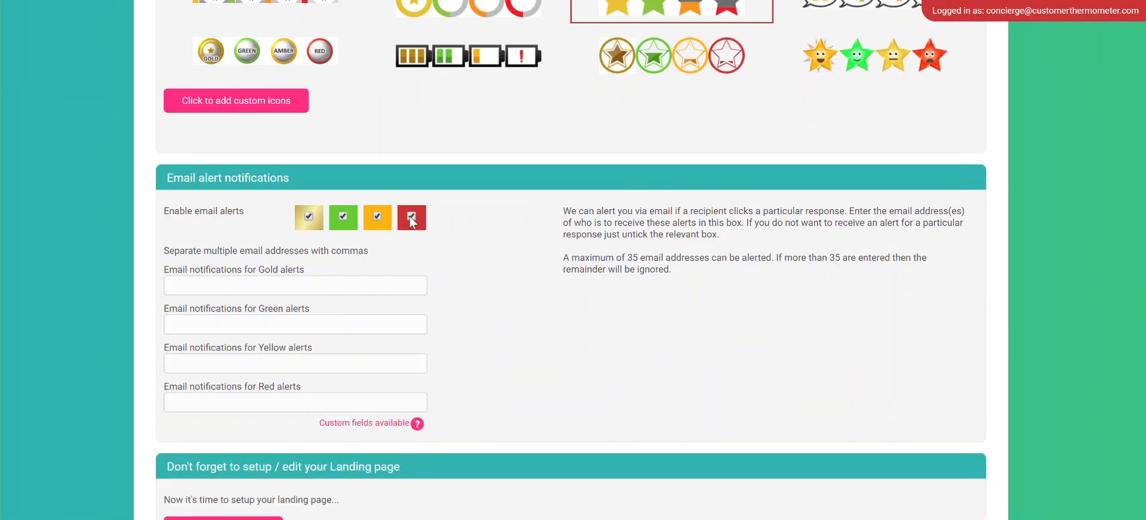
{"action": "left_click", "coordinate": [343, 218]}
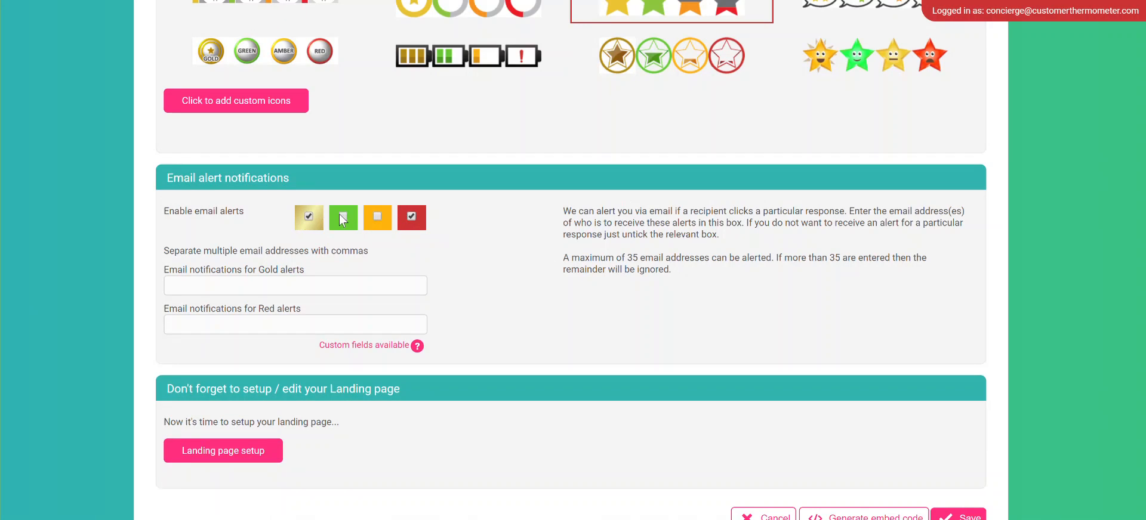
{"action": "left_click", "coordinate": [342, 216]}
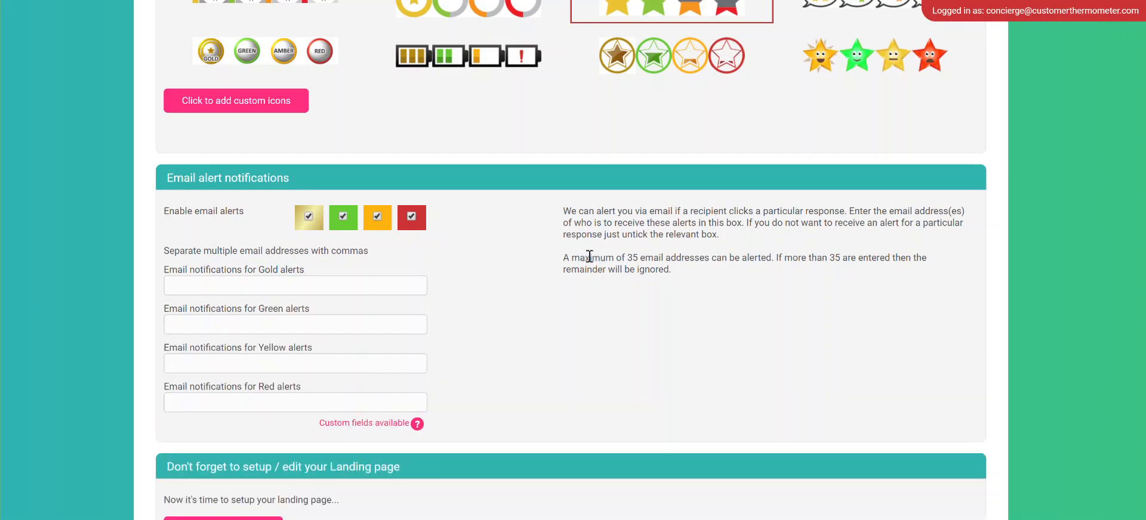
{"action": "mouse_move", "coordinate": [551, 296]}
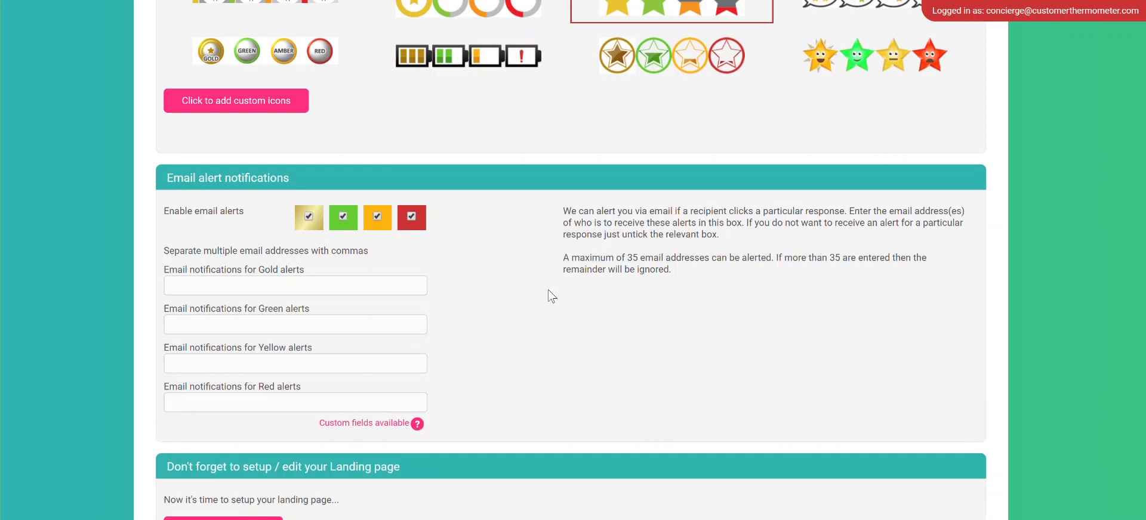
{"action": "mouse_move", "coordinate": [515, 291]}
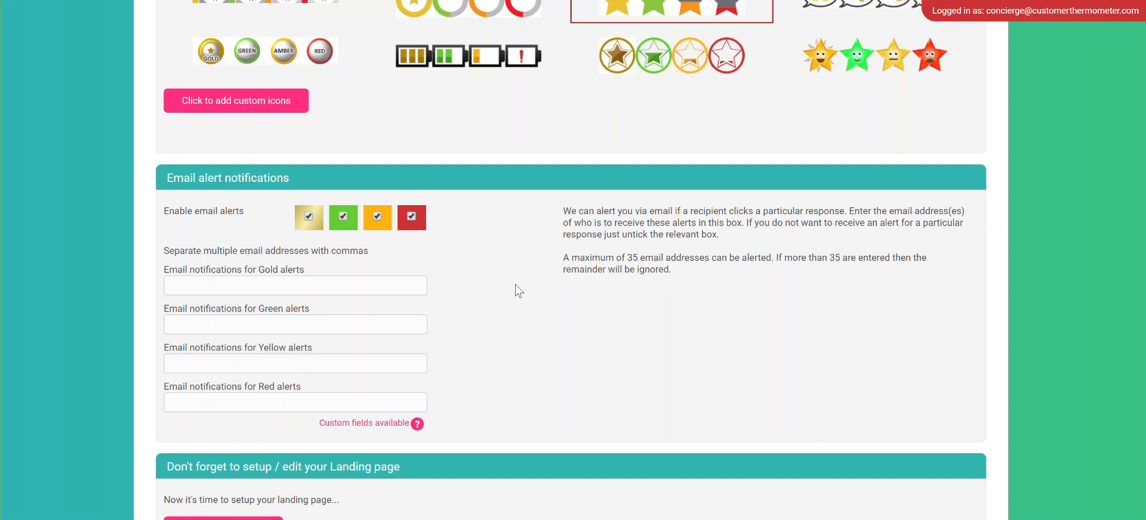
{"action": "mouse_move", "coordinate": [369, 344]}
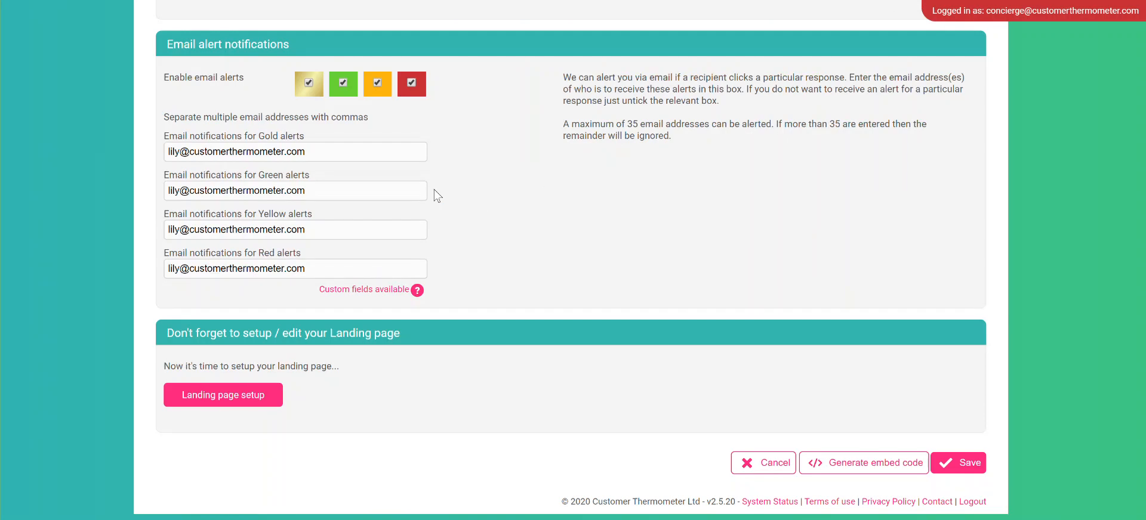
{"action": "mouse_move", "coordinate": [223, 395]}
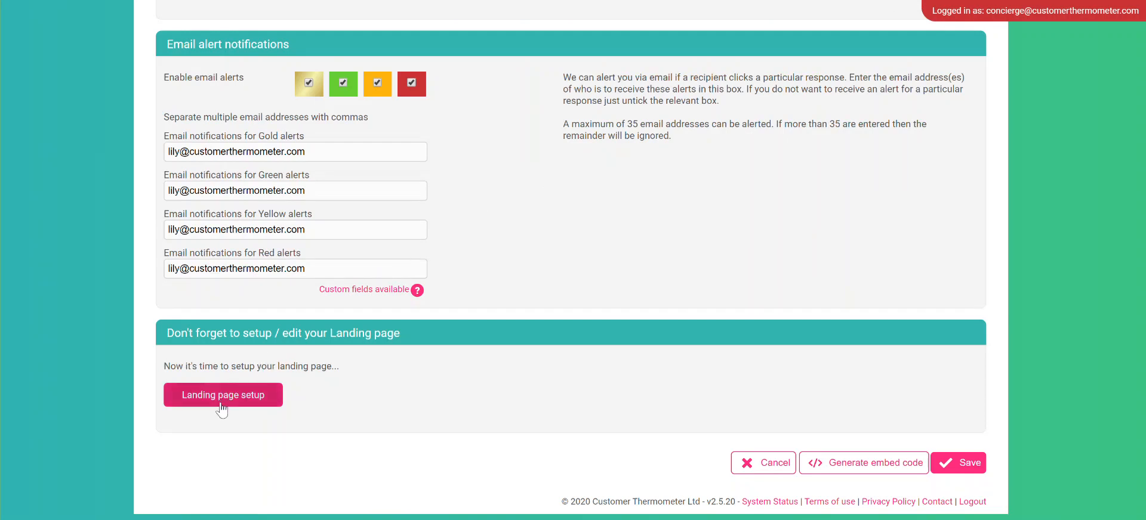
Open Landing page setup to preview the Gold thank-you page
{"action": "left_click", "coordinate": [222, 394]}
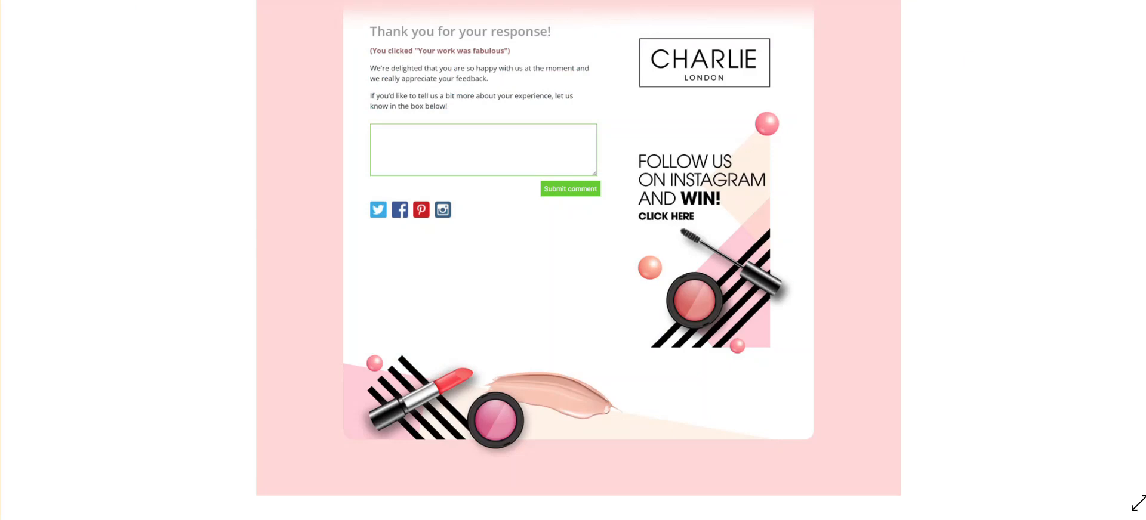
{"action": "mouse_move", "coordinate": [861, 152]}
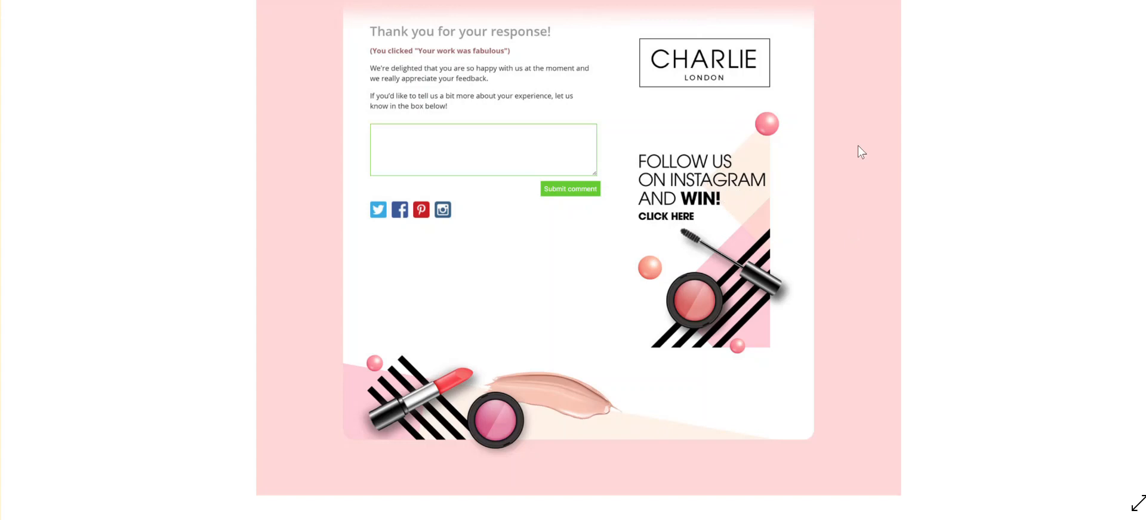
{"action": "mouse_move", "coordinate": [307, 109]}
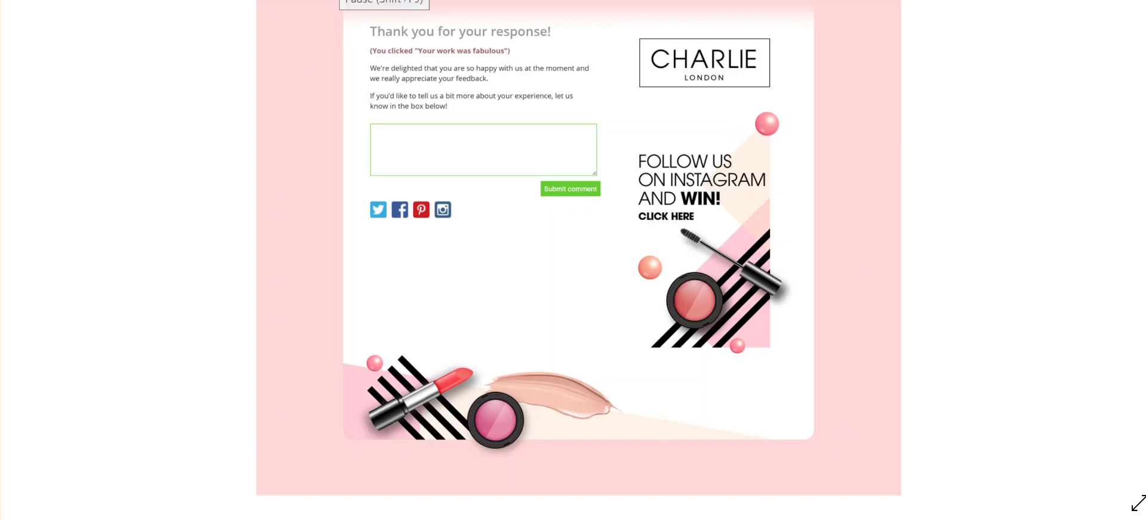
Close the landing page preview and scroll to the Recipient email address settings
{"action": "left_click", "coordinate": [958, 101]}
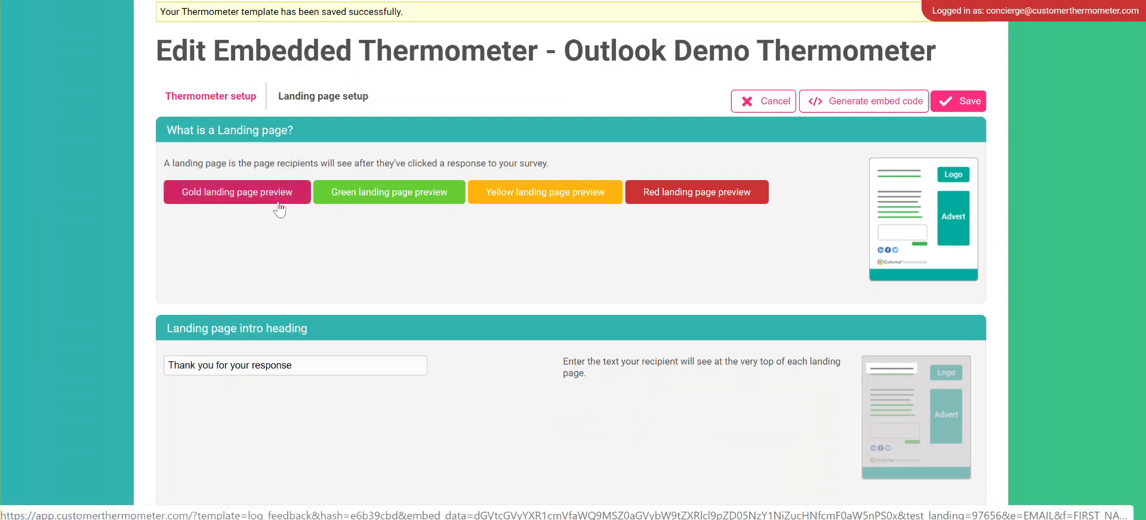
{"action": "scroll", "scroll_direction": "down", "scroll_amount": 3}
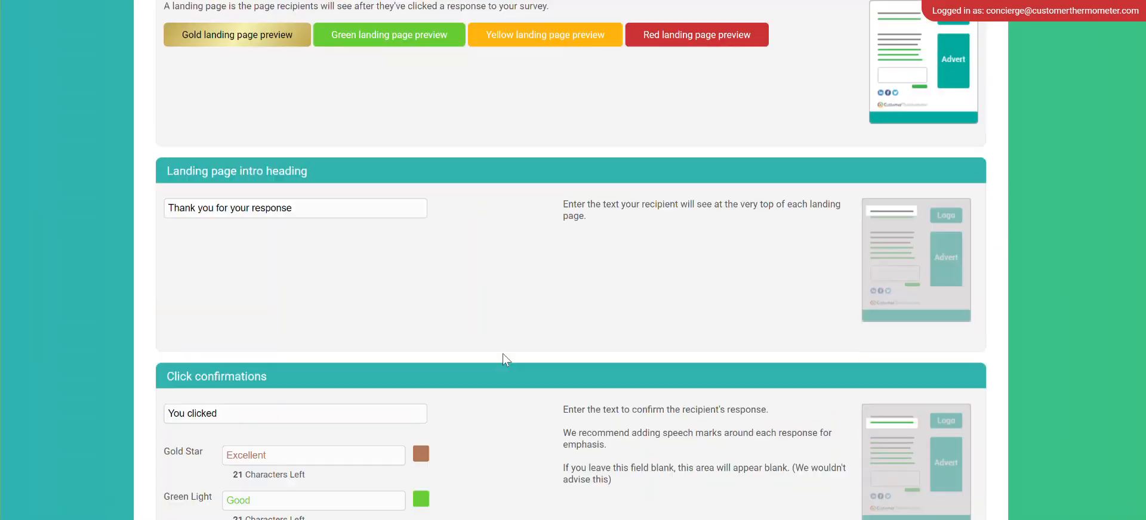
{"action": "scroll", "scroll_direction": "down", "scroll_amount": 3}
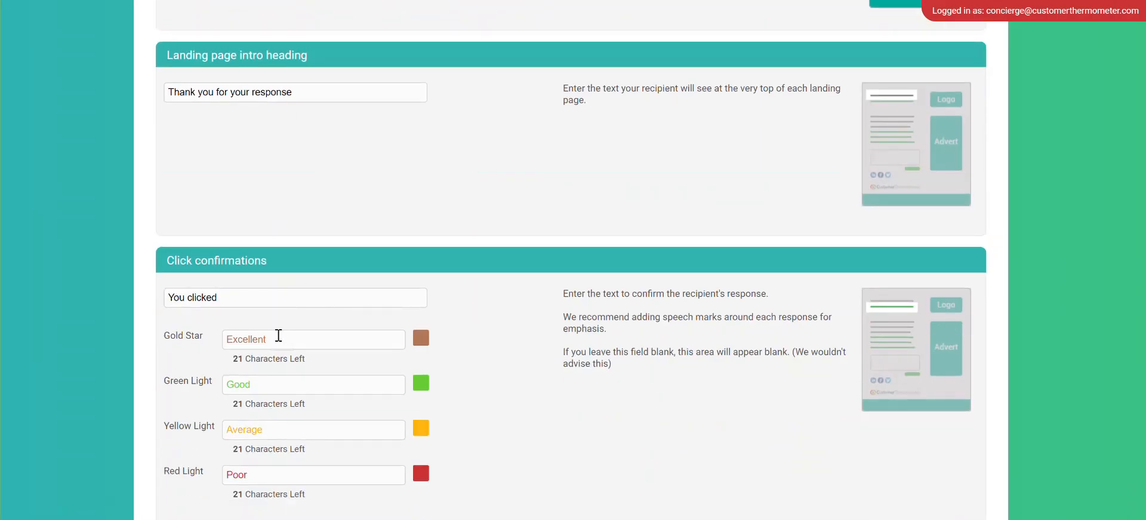
{"action": "scroll", "scroll_direction": "down", "scroll_amount": 3}
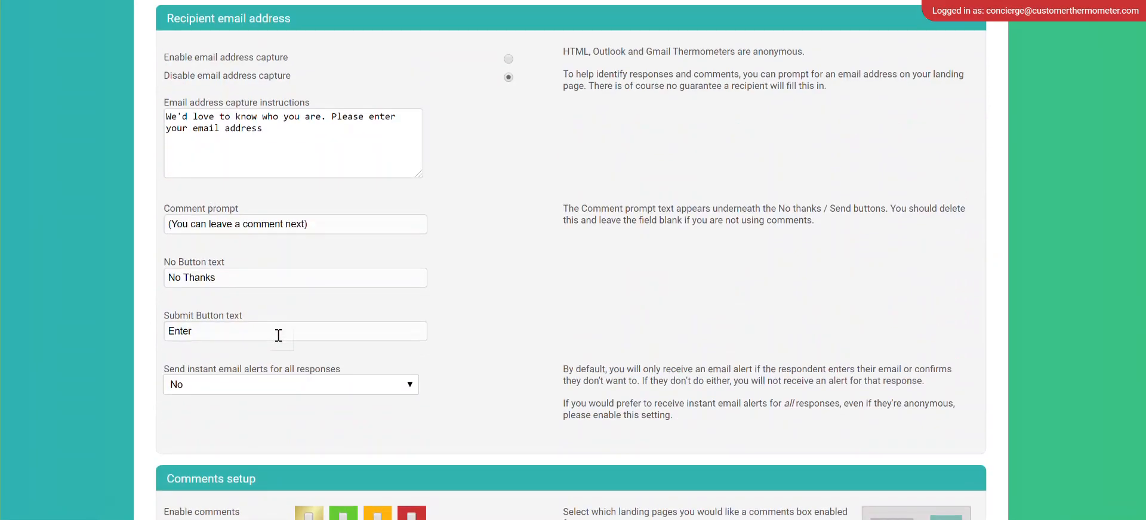
{"action": "scroll", "scroll_direction": "up", "scroll_amount": 3}
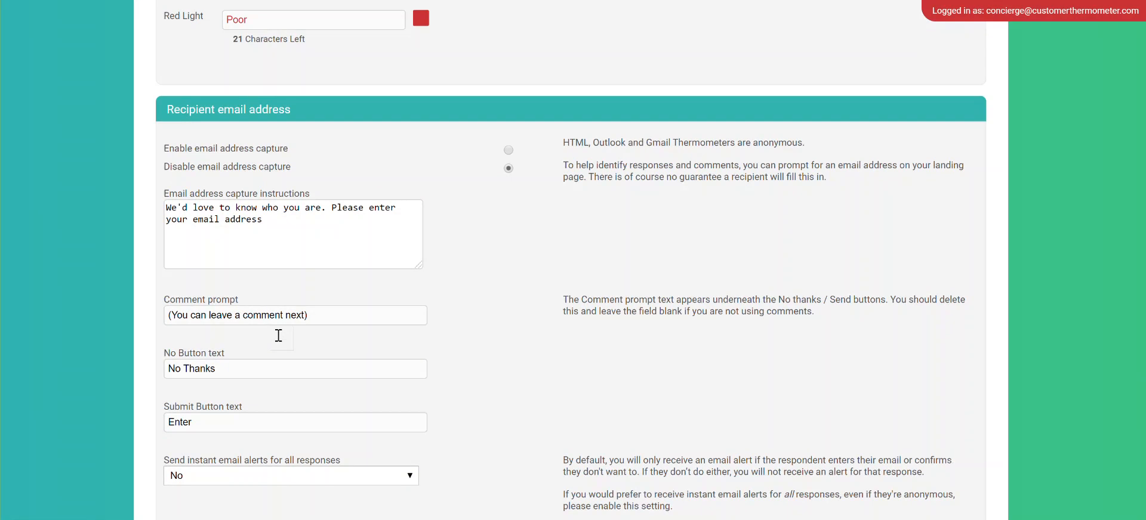
{"action": "mouse_move", "coordinate": [271, 234]}
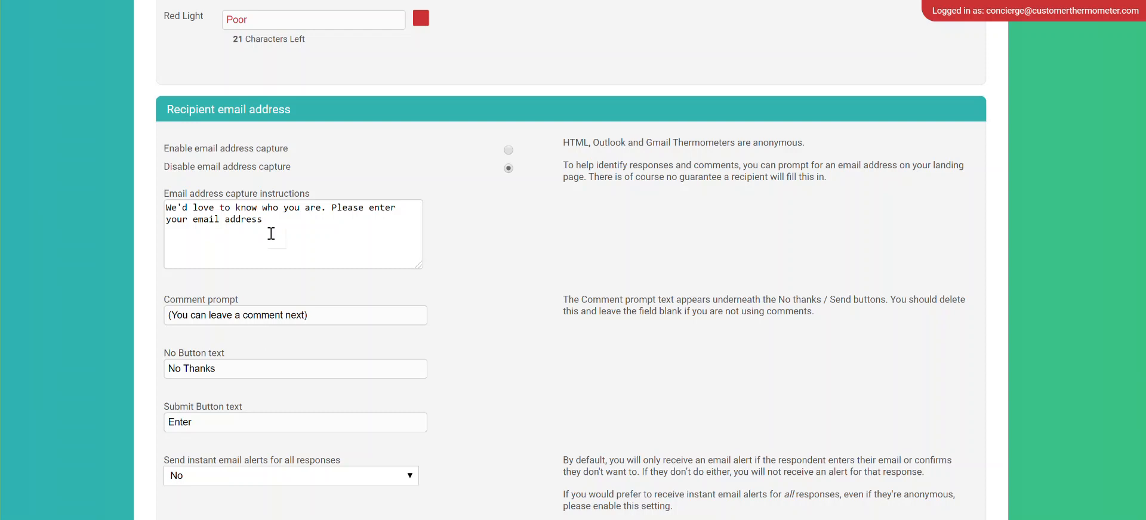
{"action": "mouse_move", "coordinate": [287, 102]}
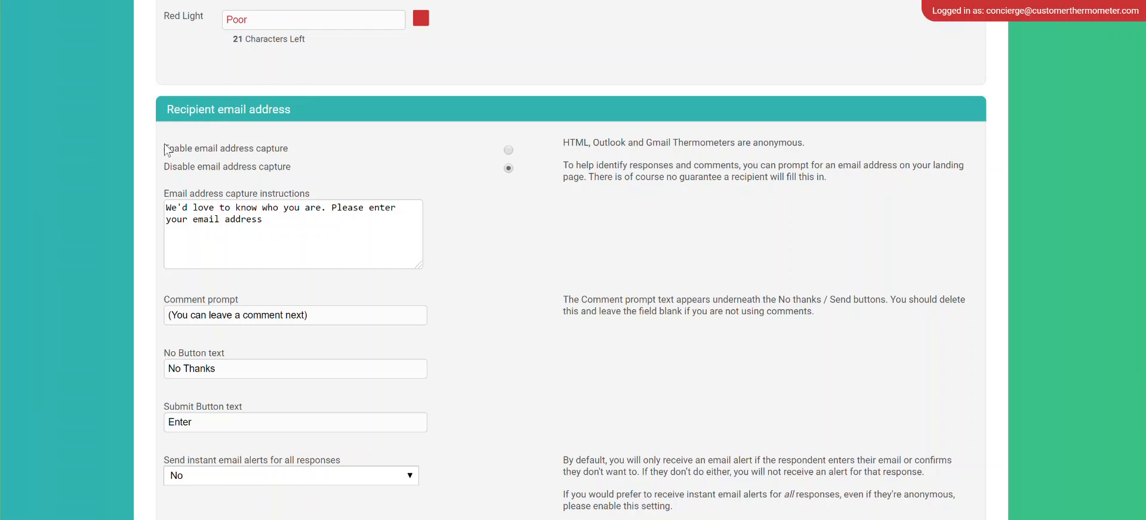
Select Enable email address capture under Recipient email address
{"action": "left_click", "coordinate": [508, 150]}
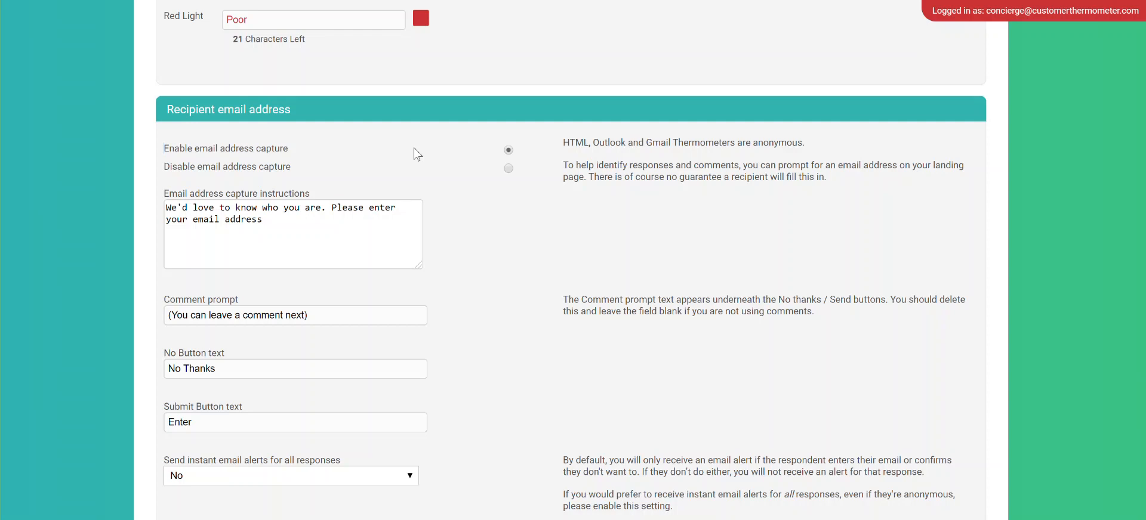
Enable comments for all four responses, after toggling Yellow and Green off and on
{"action": "scroll", "scroll_direction": "down", "scroll_amount": 3}
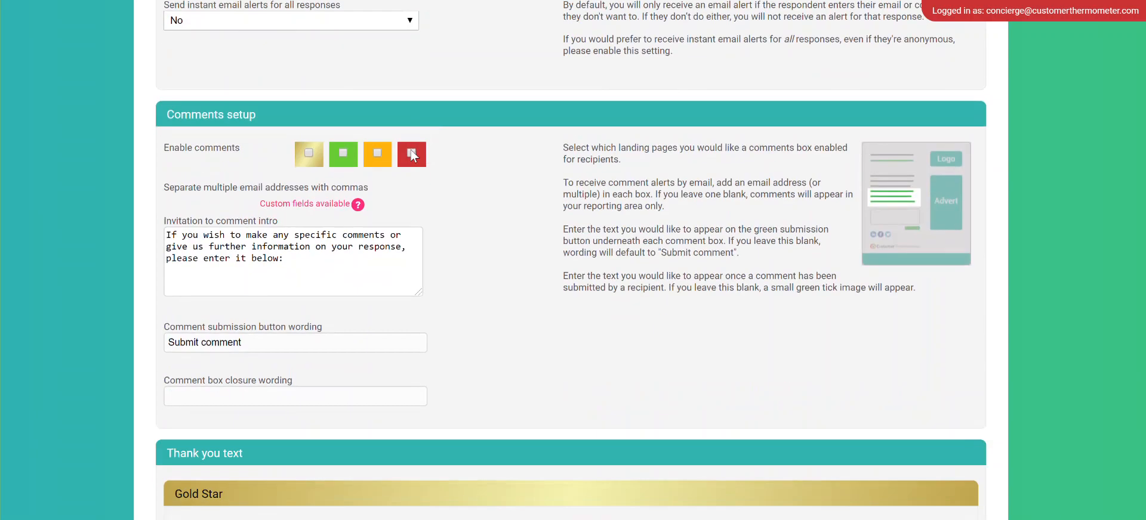
{"action": "mouse_move", "coordinate": [290, 158]}
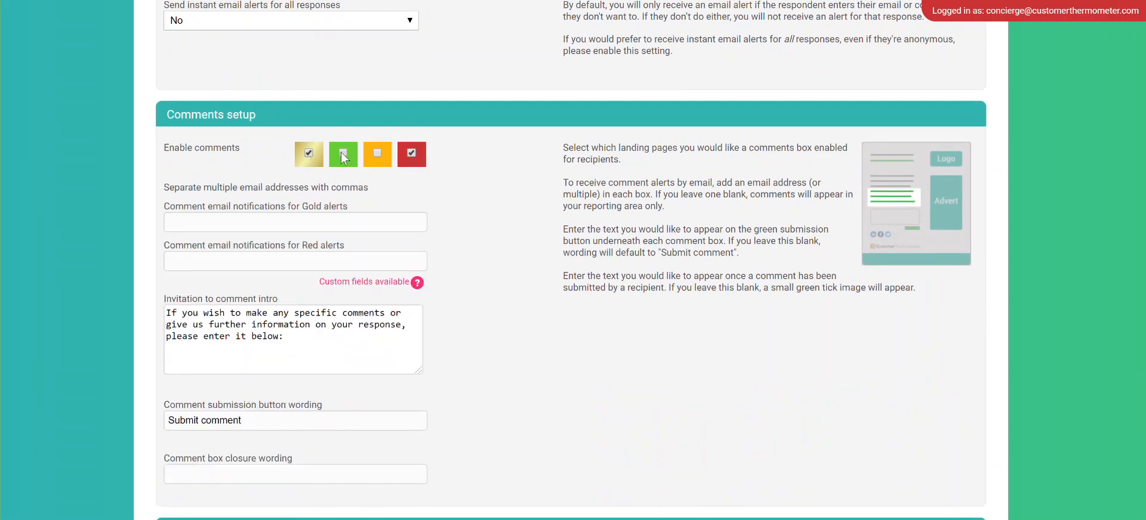
{"action": "left_click", "coordinate": [377, 154]}
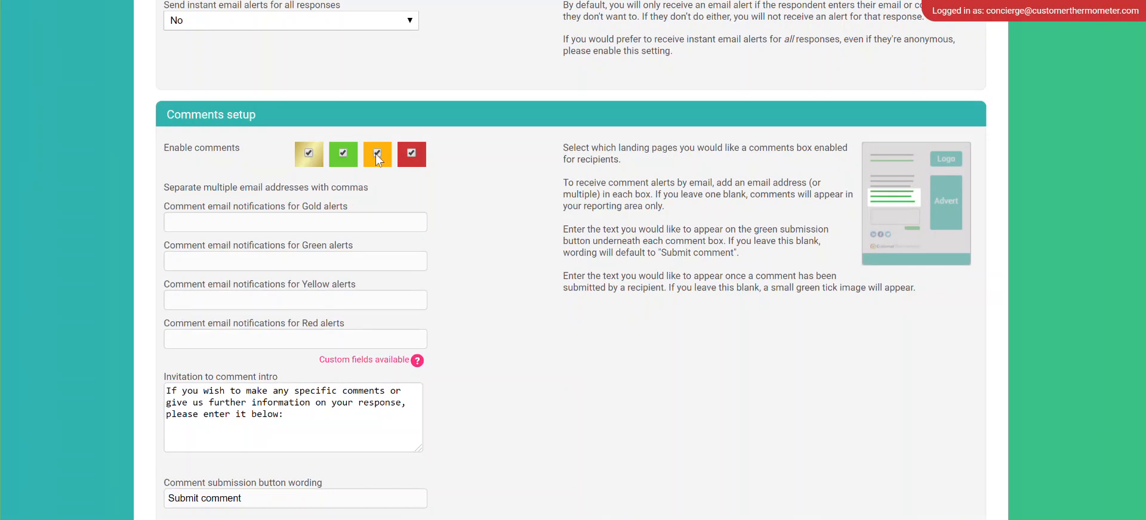
{"action": "left_click", "coordinate": [377, 154]}
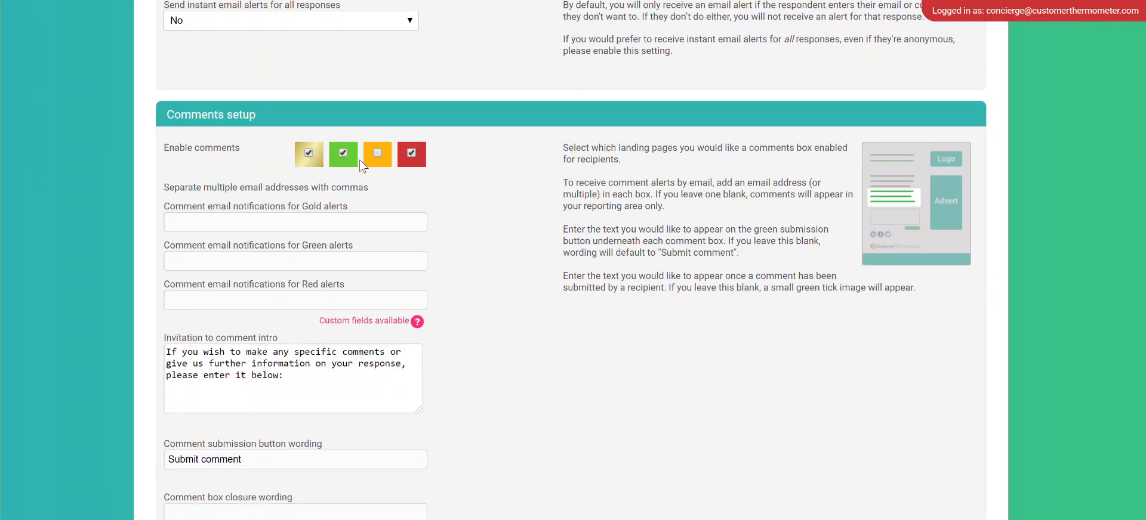
{"action": "left_click", "coordinate": [342, 154]}
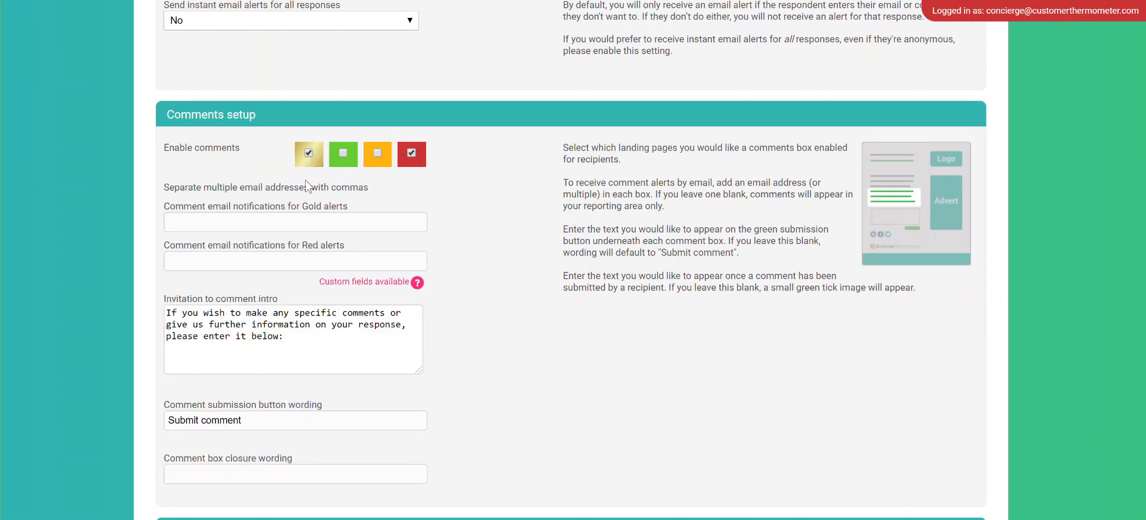
{"action": "left_click", "coordinate": [344, 154]}
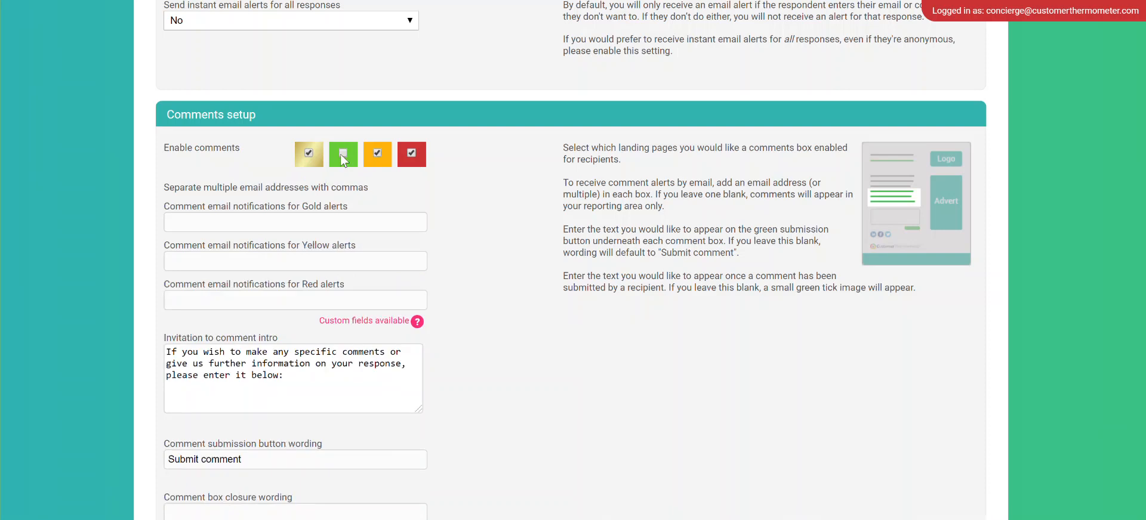
{"action": "left_click", "coordinate": [343, 153]}
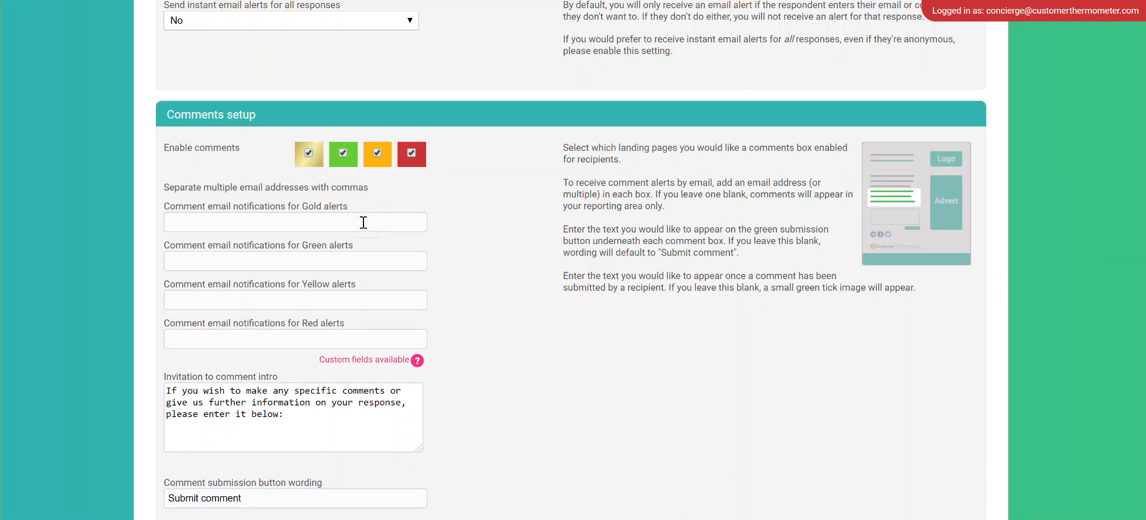
Fill the Gold comment alert address from the saved autofill entry
{"action": "left_click", "coordinate": [293, 222]}
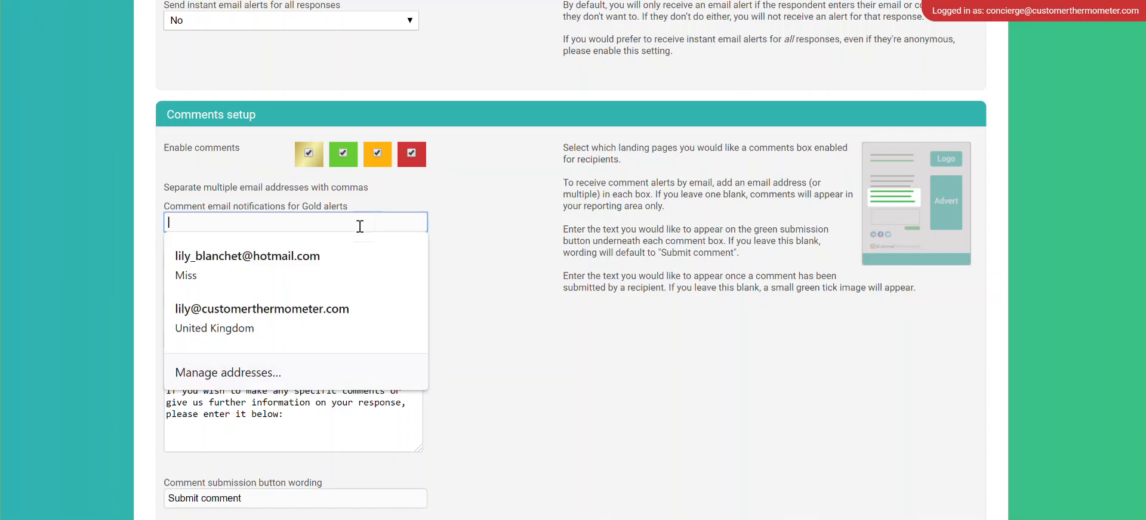
{"action": "left_click", "coordinate": [261, 308]}
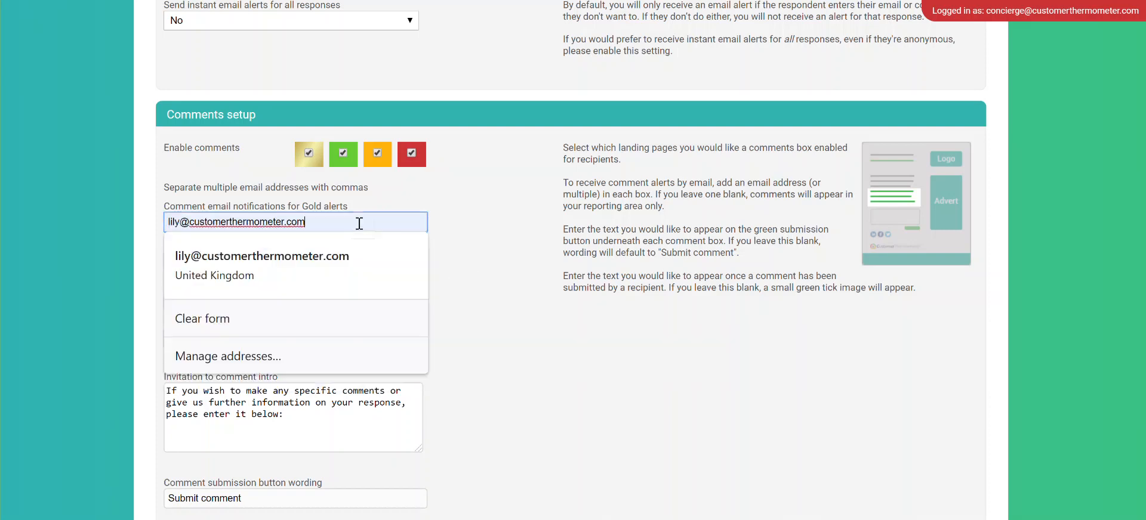
{"action": "scroll", "scroll_direction": "down", "scroll_amount": 3}
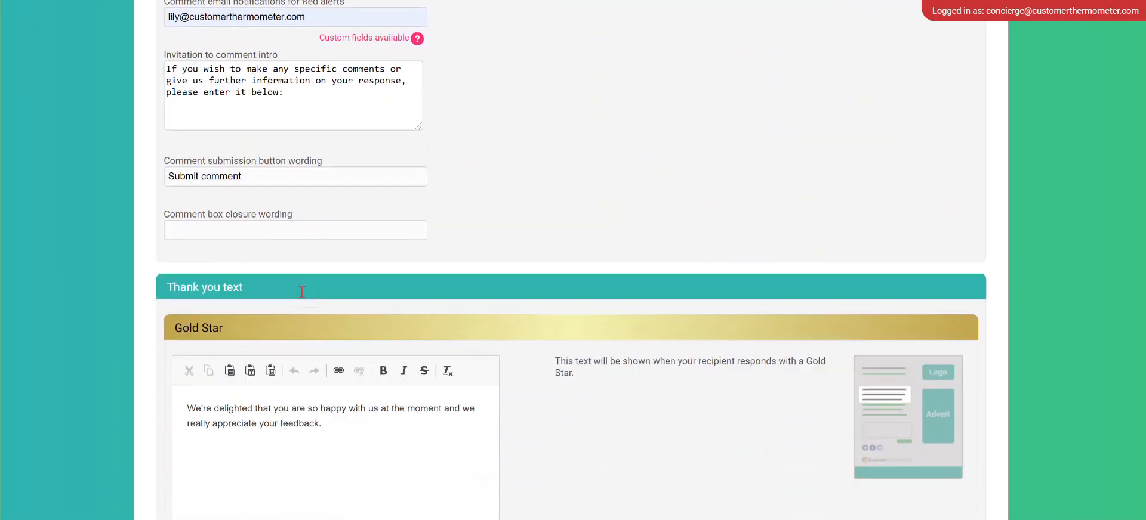
Scroll through Thank you text, Landing Page Font, social buttons, images and button colours
{"action": "scroll", "scroll_direction": "down", "scroll_amount": 3}
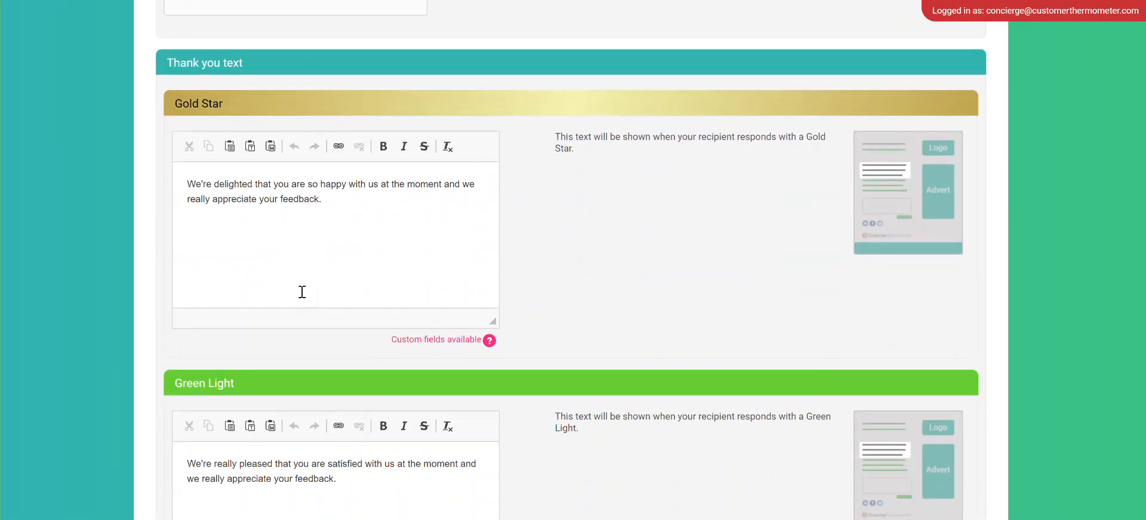
{"action": "mouse_move", "coordinate": [223, 181]}
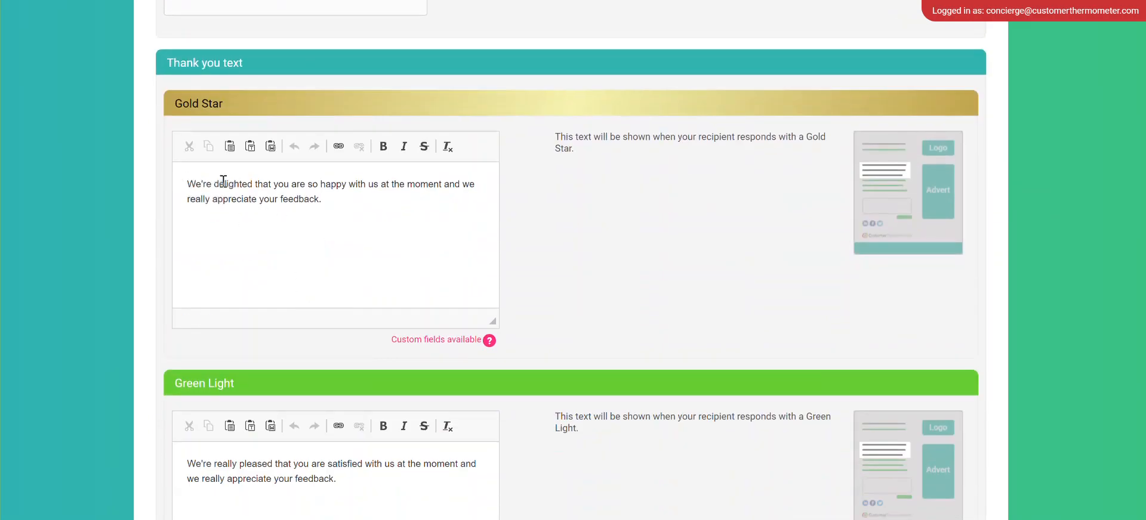
{"action": "scroll", "scroll_direction": "down", "scroll_amount": 3}
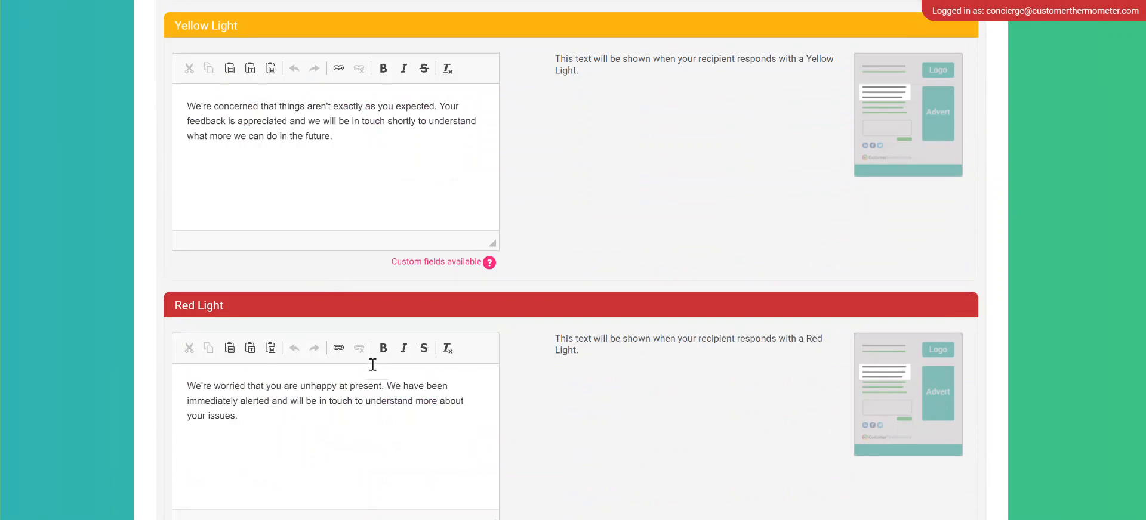
{"action": "scroll", "scroll_direction": "down", "scroll_amount": 3}
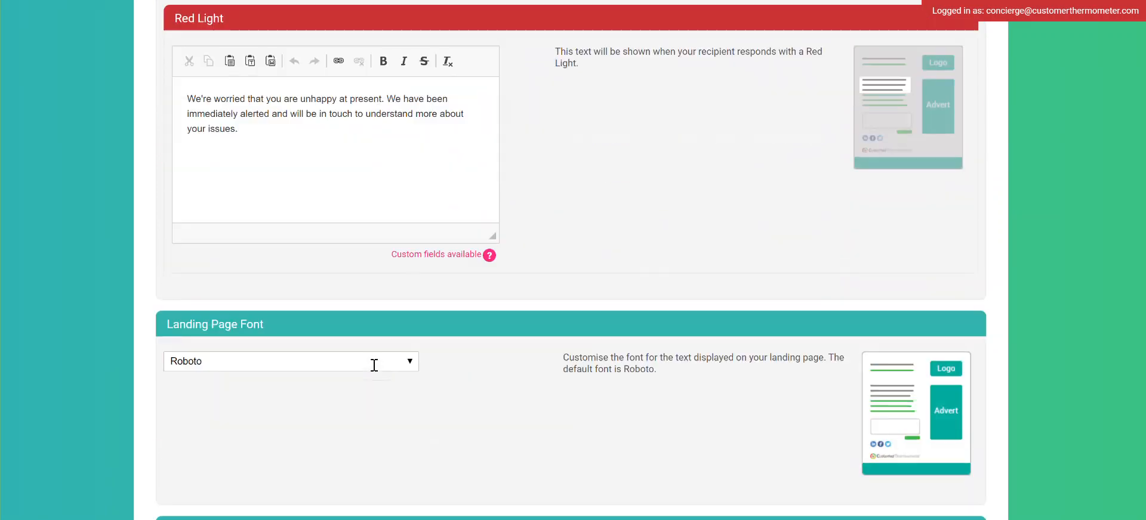
{"action": "scroll", "scroll_direction": "down", "scroll_amount": 3}
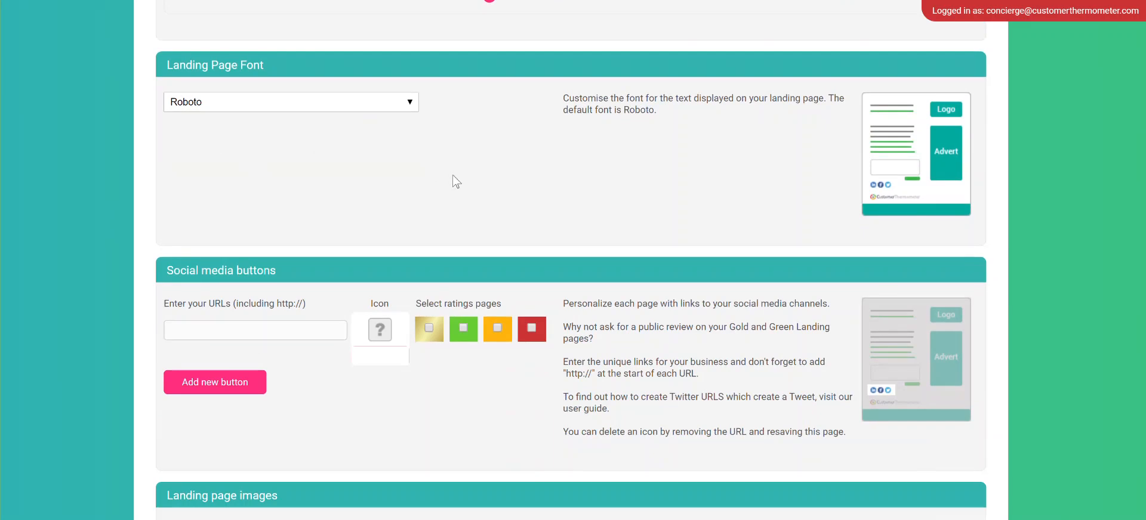
{"action": "scroll", "scroll_direction": "down", "scroll_amount": 3}
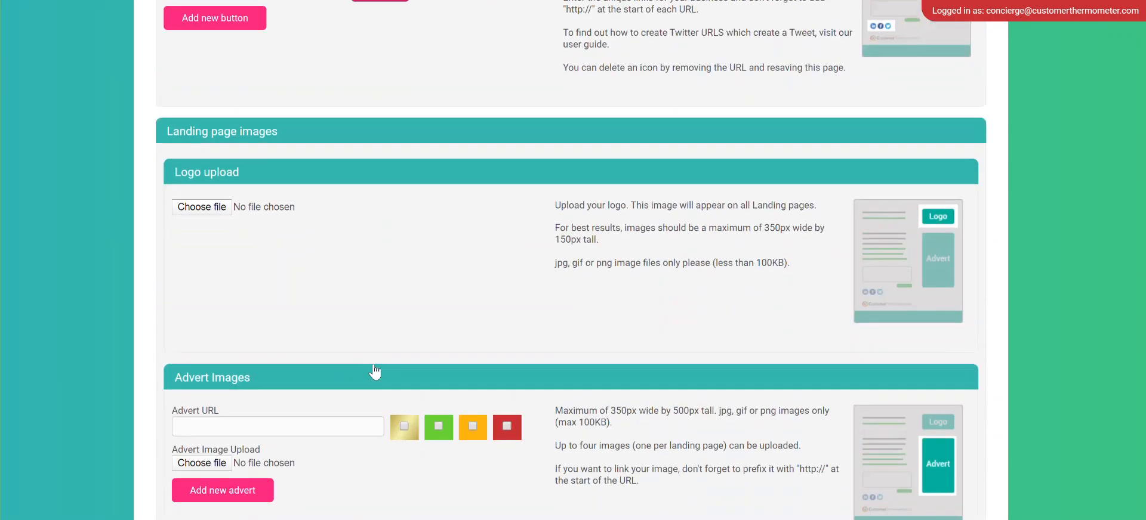
{"action": "scroll", "scroll_direction": "down", "scroll_amount": 3}
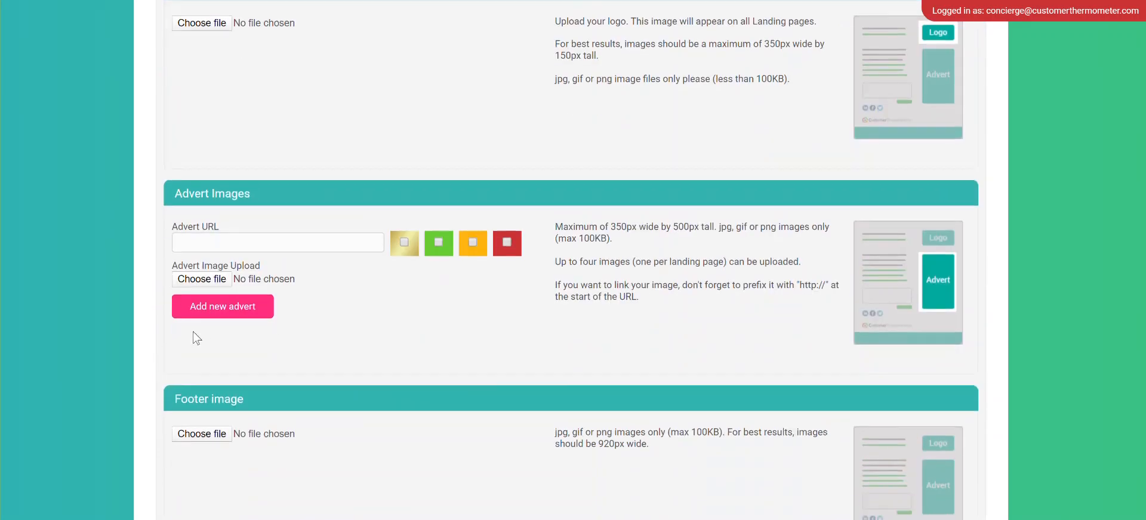
{"action": "scroll", "scroll_direction": "down", "scroll_amount": 3}
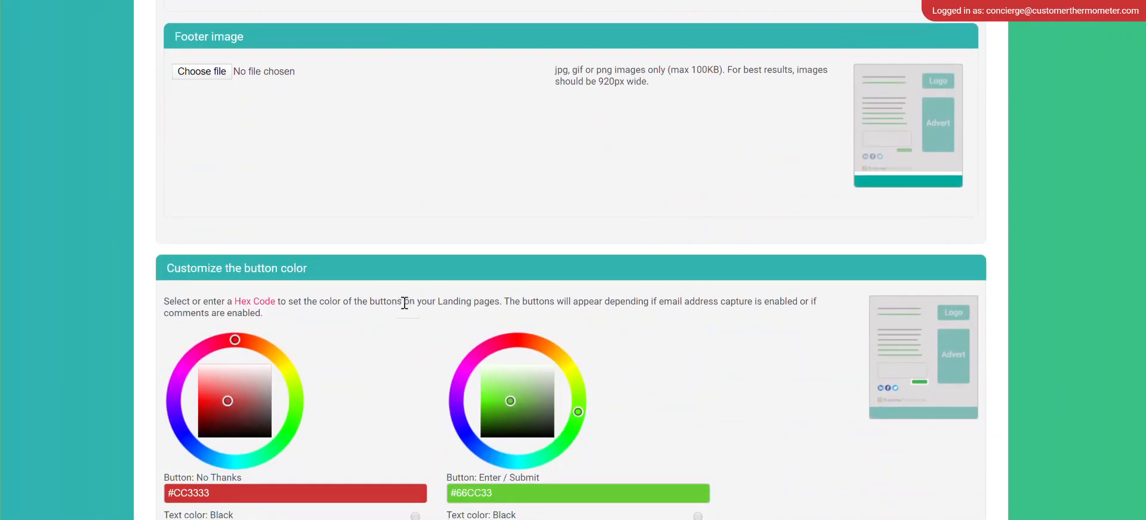
{"action": "scroll", "scroll_direction": "down", "scroll_amount": 3}
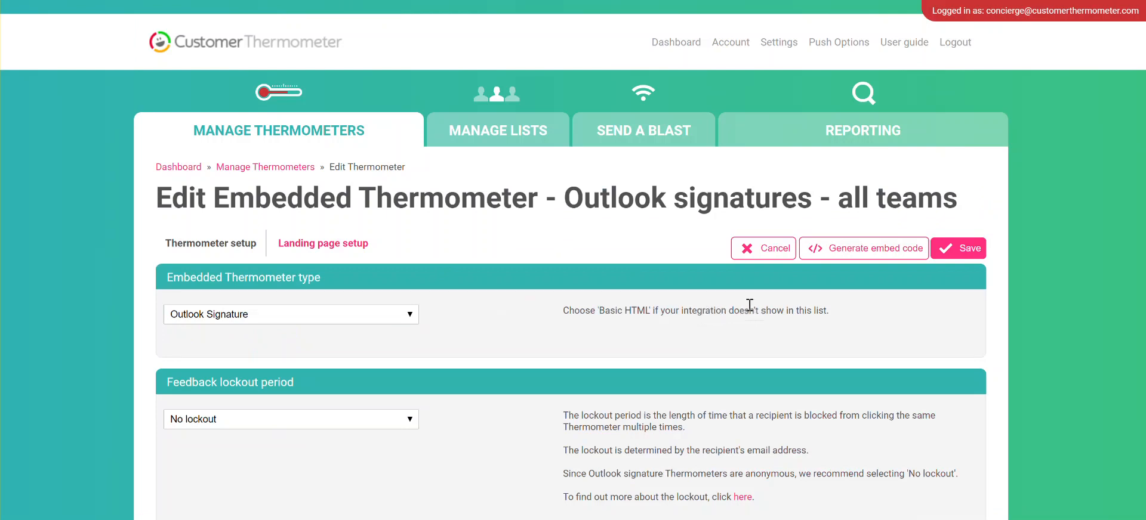
Generate the thermometer's embed code and bring up save options for the gold star icon
{"action": "left_click", "coordinate": [863, 247]}
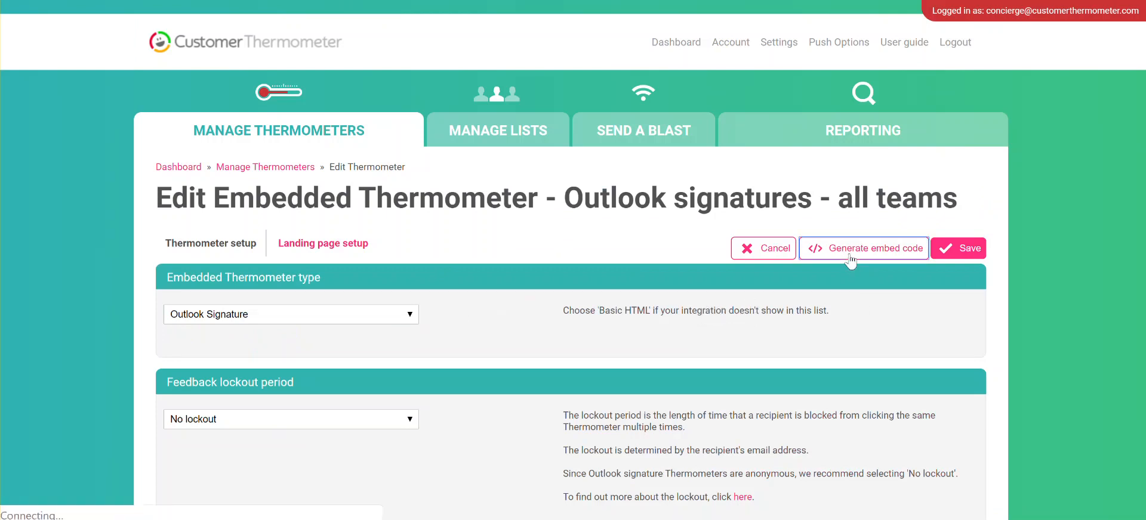
{"action": "left_click", "coordinate": [864, 247]}
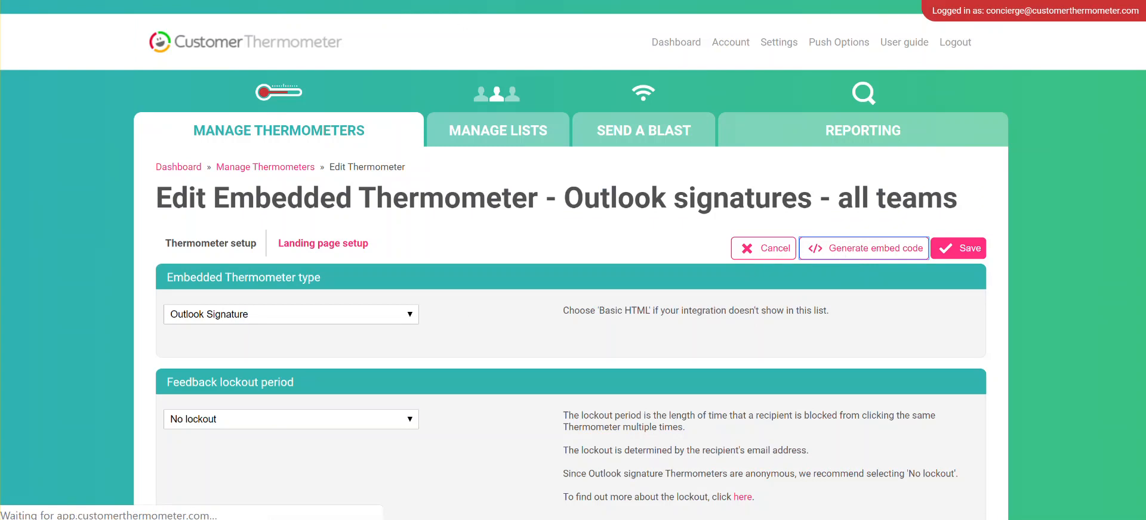
{"action": "left_click", "coordinate": [863, 248]}
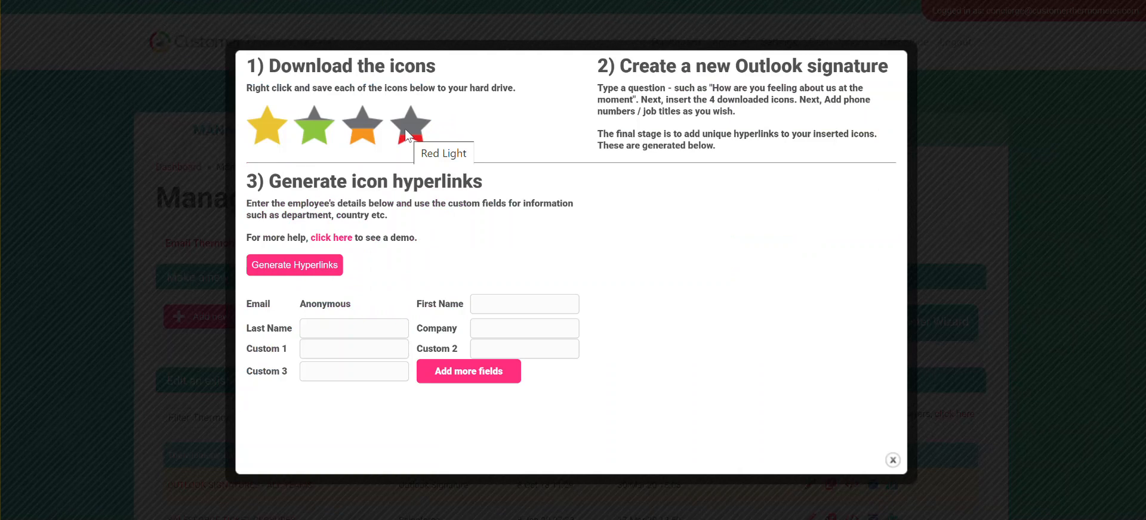
{"action": "mouse_move", "coordinate": [467, 152]}
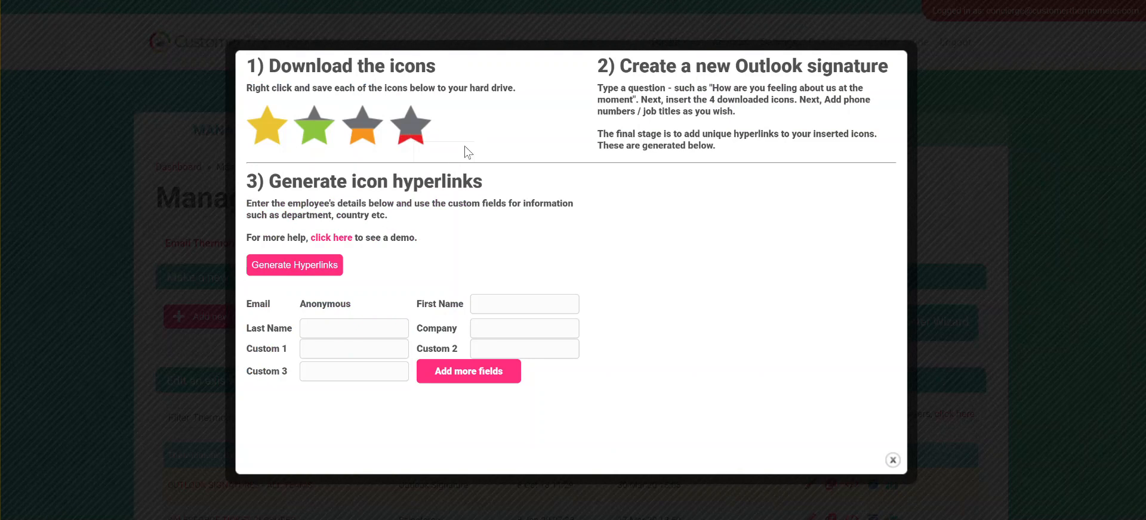
{"action": "right_click", "coordinate": [266, 125]}
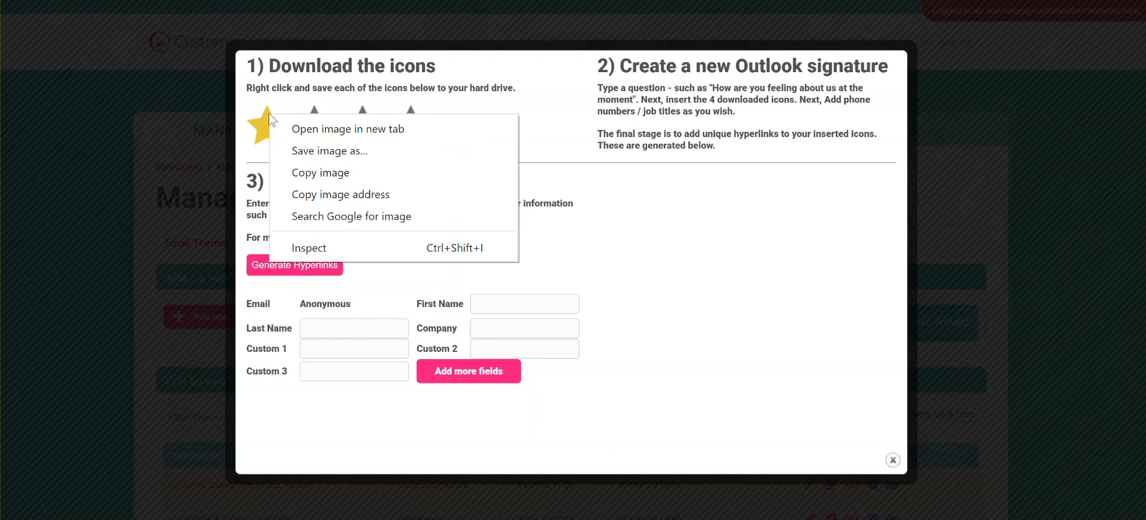
{"action": "mouse_move", "coordinate": [329, 150]}
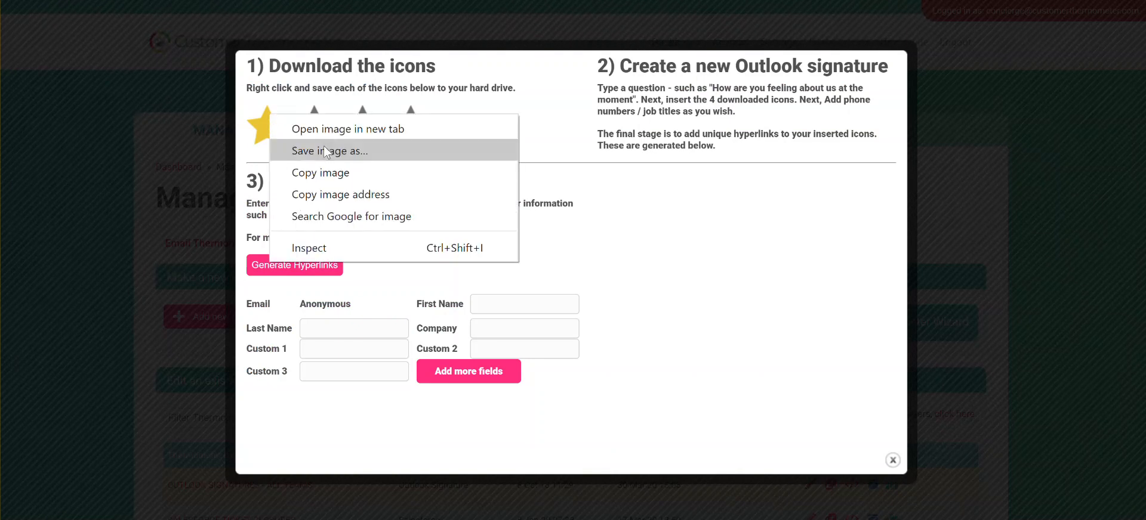
{"action": "mouse_move", "coordinate": [439, 163]}
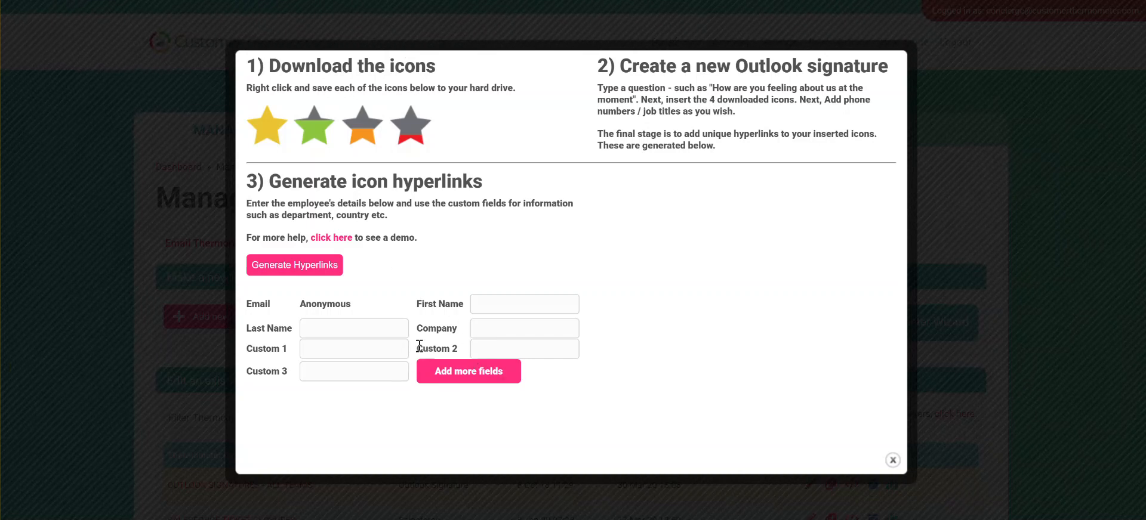
{"action": "mouse_move", "coordinate": [680, 163]}
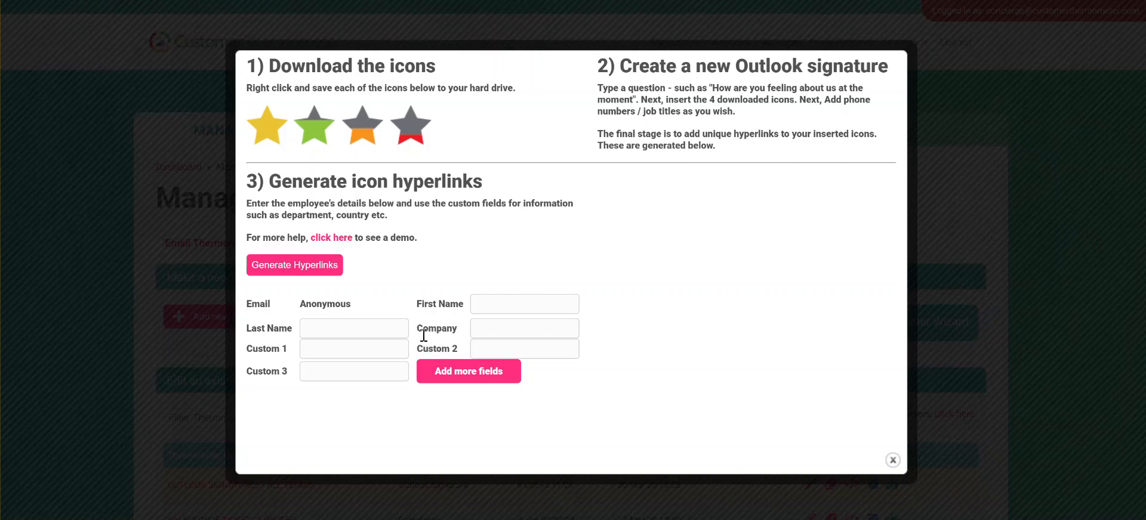
{"action": "mouse_move", "coordinate": [328, 348]}
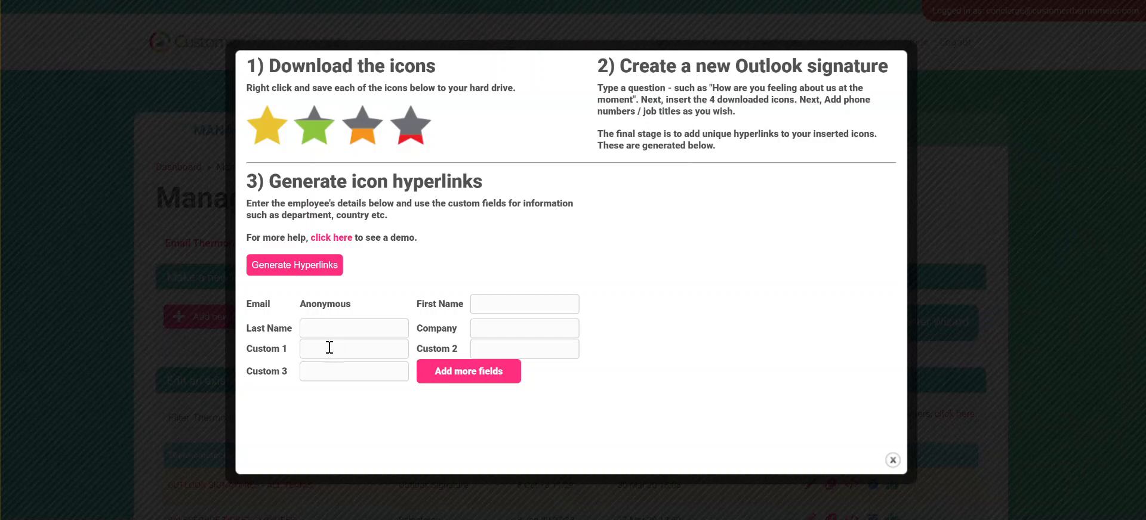
{"action": "mouse_move", "coordinate": [498, 349]}
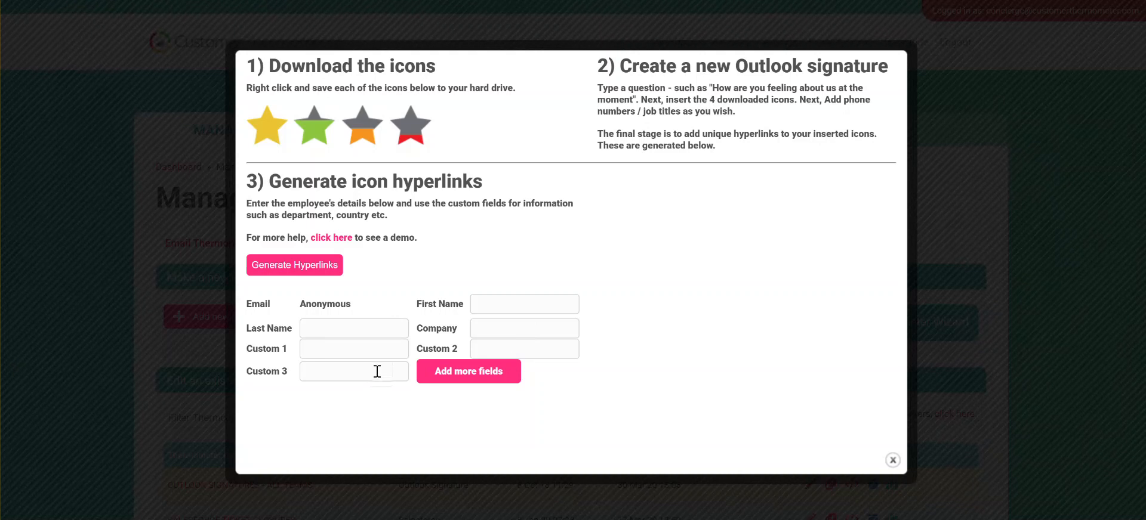
Generate the four star hyperlinks and select the Gold Star hyperlink for copying
{"action": "left_click", "coordinate": [294, 264]}
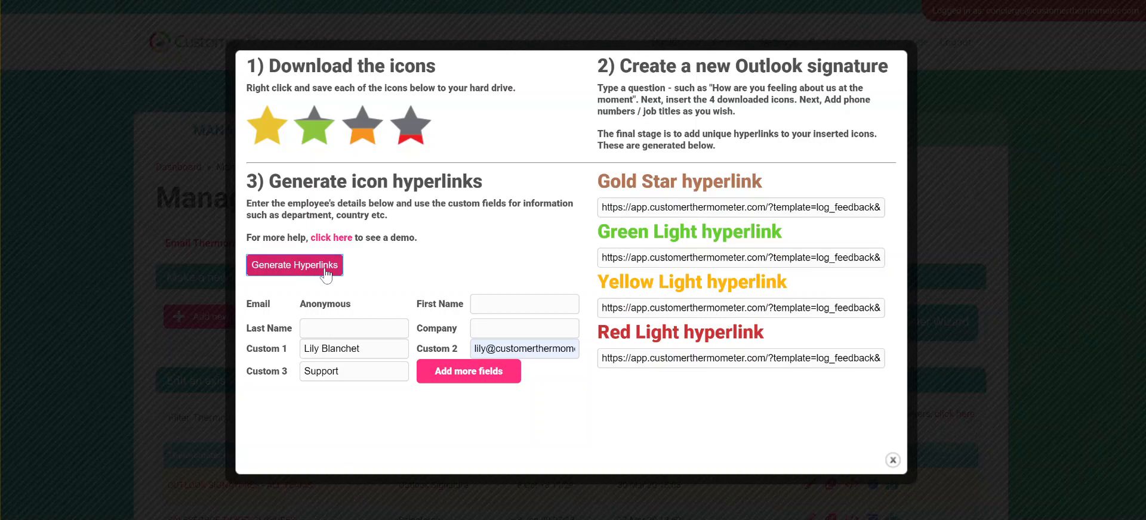
{"action": "mouse_move", "coordinate": [650, 203]}
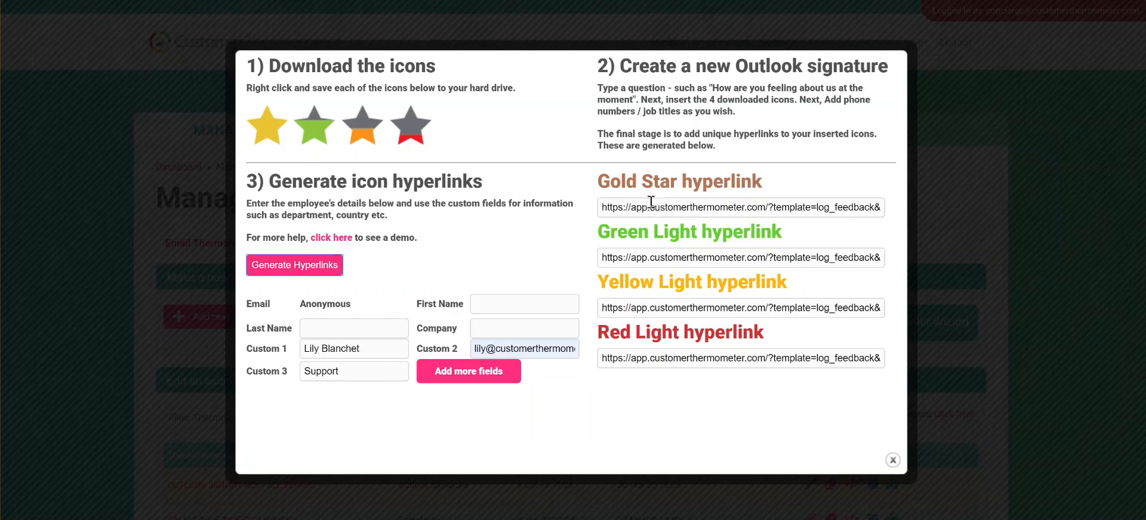
{"action": "triple_click", "coordinate": [740, 207]}
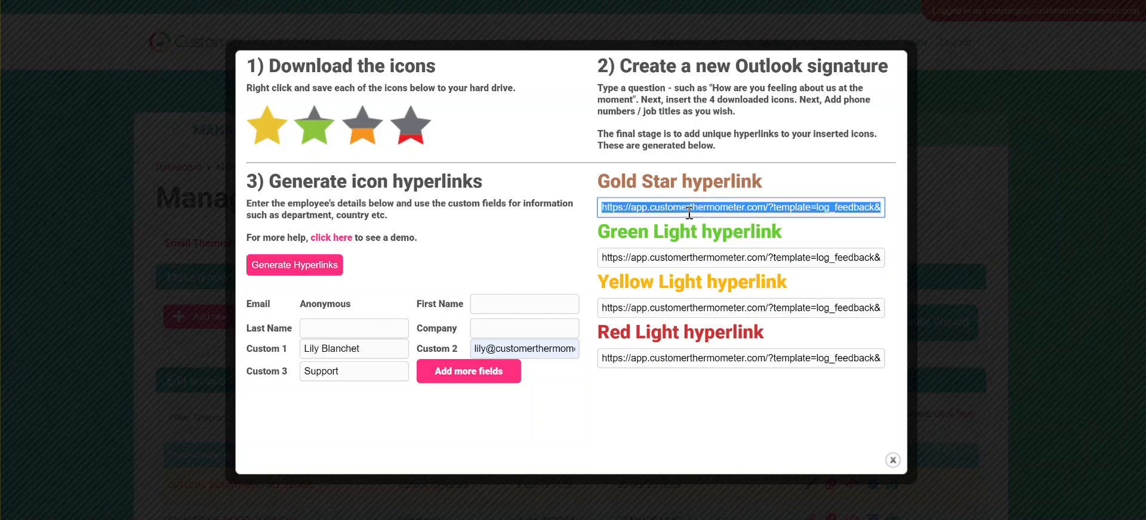
{"action": "left_click", "coordinate": [294, 264]}
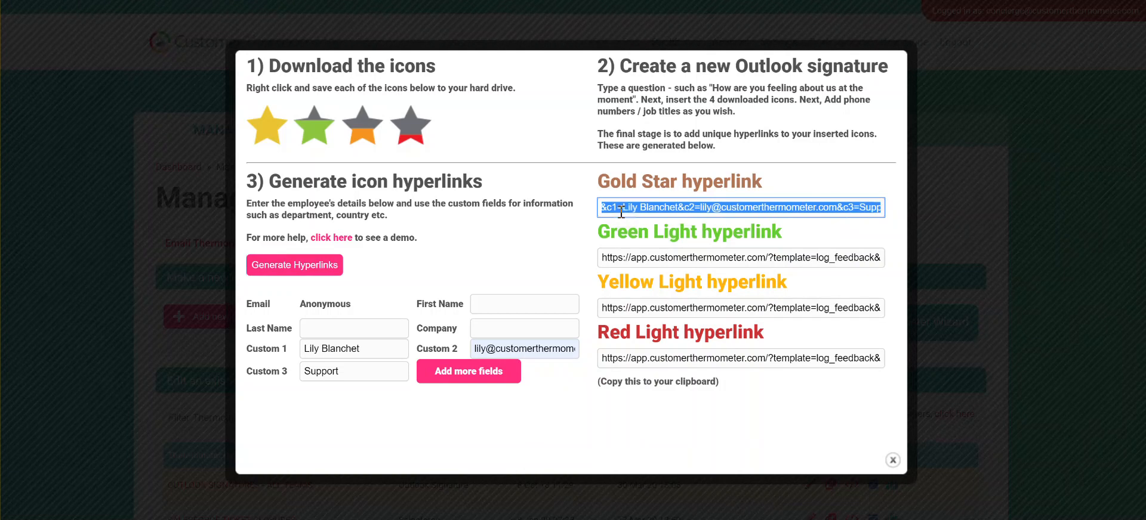
{"action": "mouse_move", "coordinate": [813, 207]}
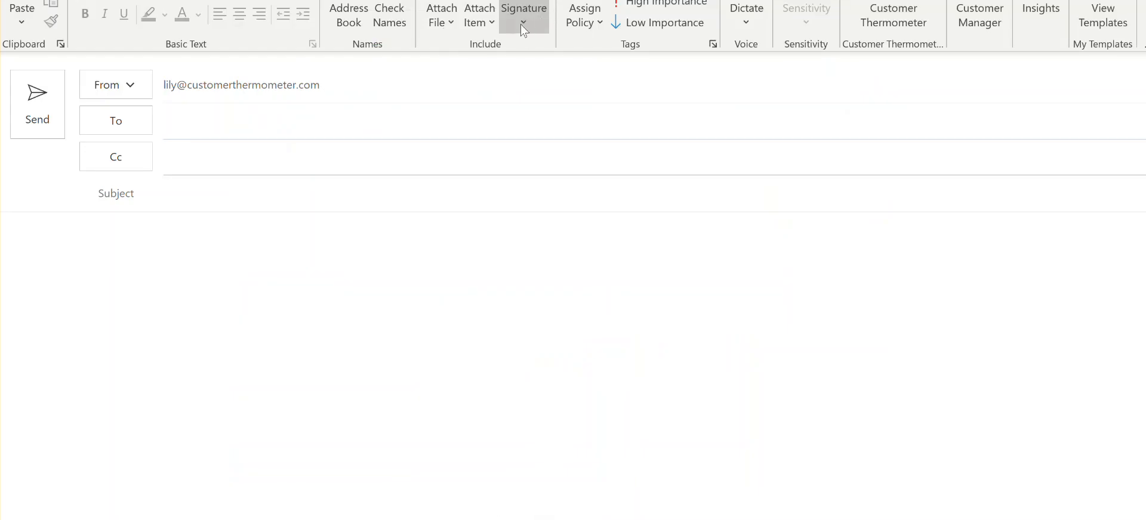
In the Demo Outlook signature, insert the Gold-1, Green-1, Amber-1 and Red-1 star images
{"action": "left_click", "coordinate": [524, 14]}
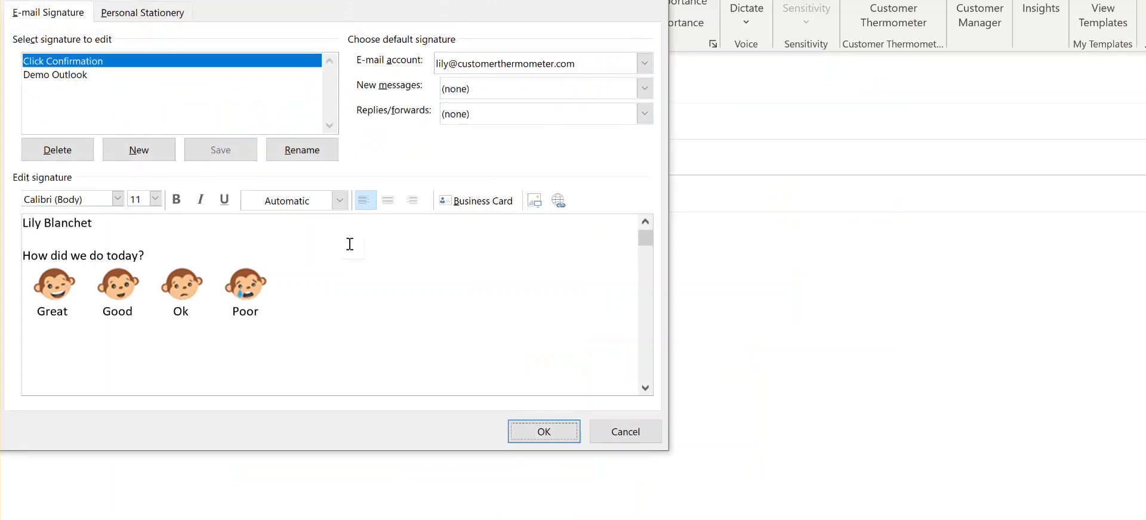
{"action": "mouse_move", "coordinate": [229, 333]}
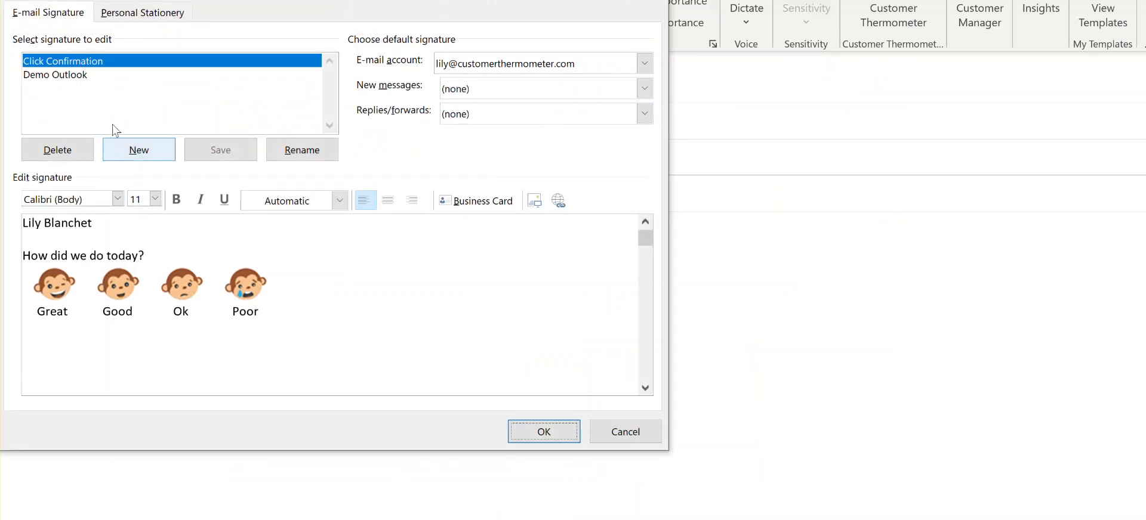
{"action": "left_click", "coordinate": [55, 74]}
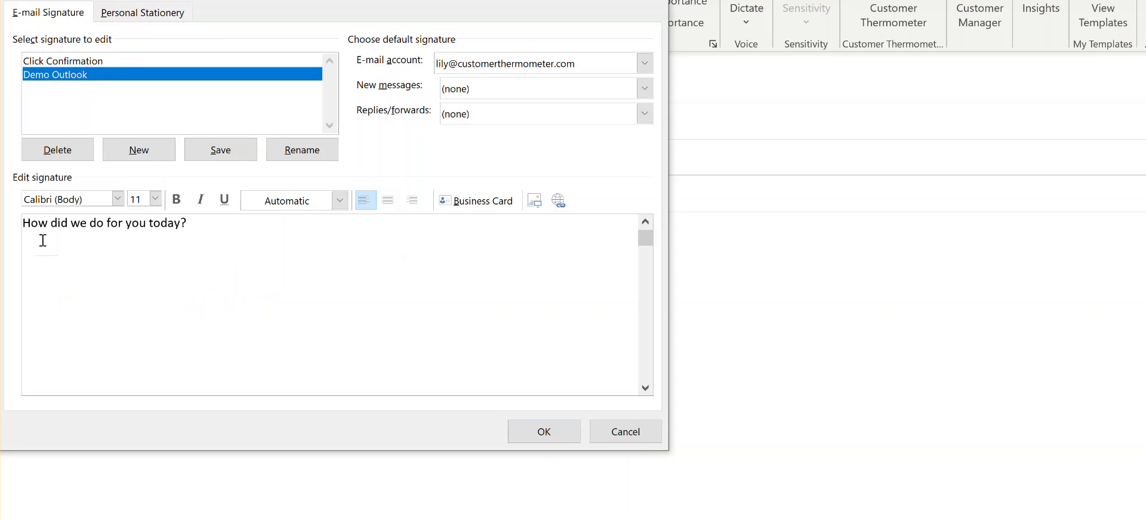
{"action": "mouse_move", "coordinate": [536, 201]}
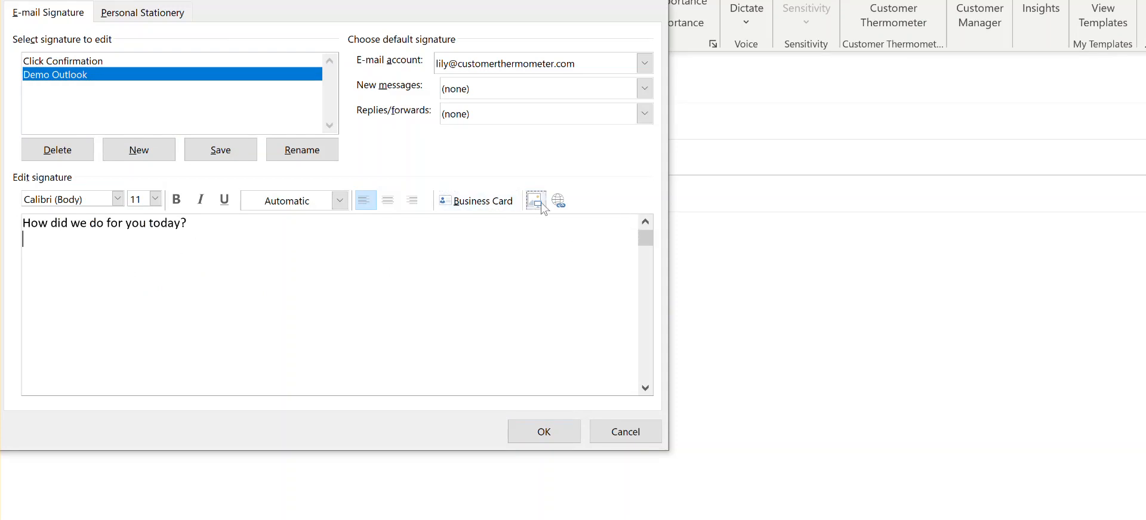
{"action": "left_click", "coordinate": [536, 201]}
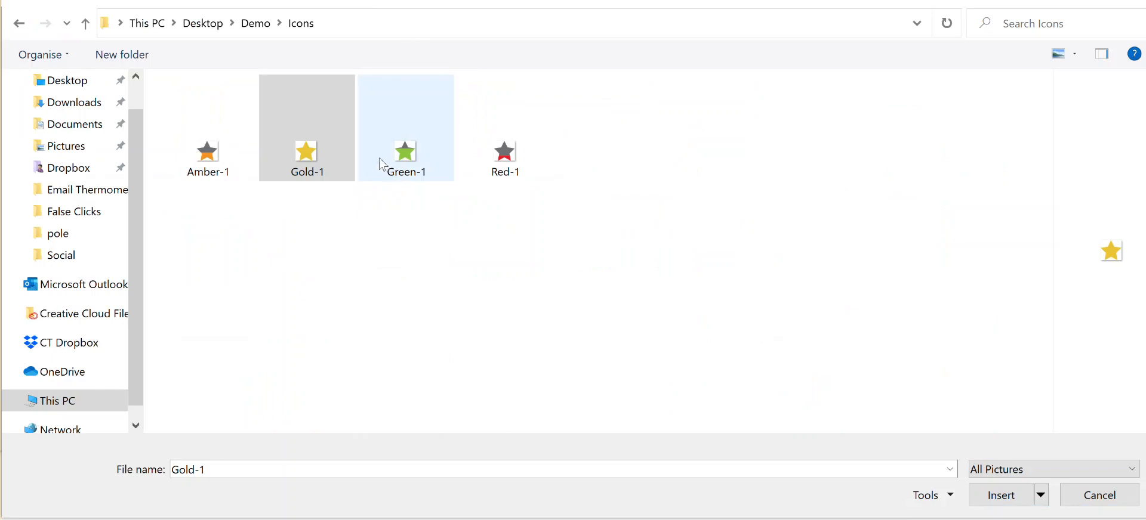
{"action": "left_click", "coordinate": [1003, 496]}
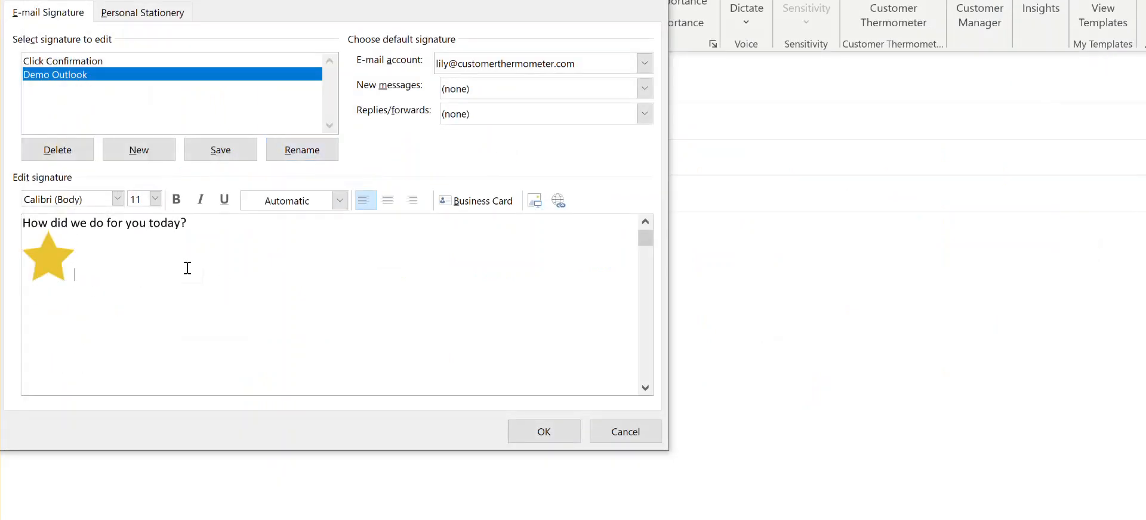
{"action": "left_click", "coordinate": [534, 201]}
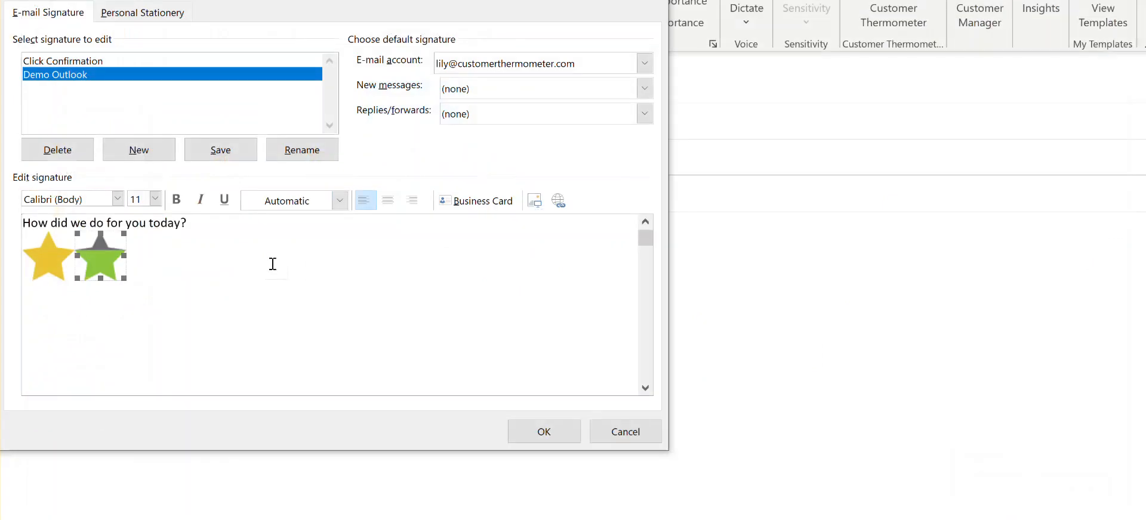
{"action": "left_click", "coordinate": [534, 200]}
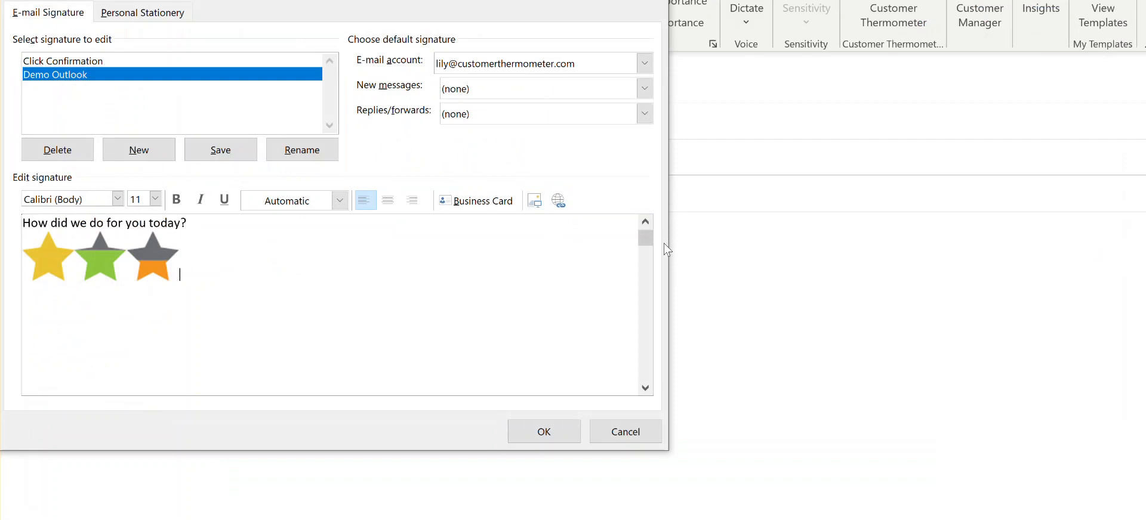
{"action": "left_click", "coordinate": [533, 200]}
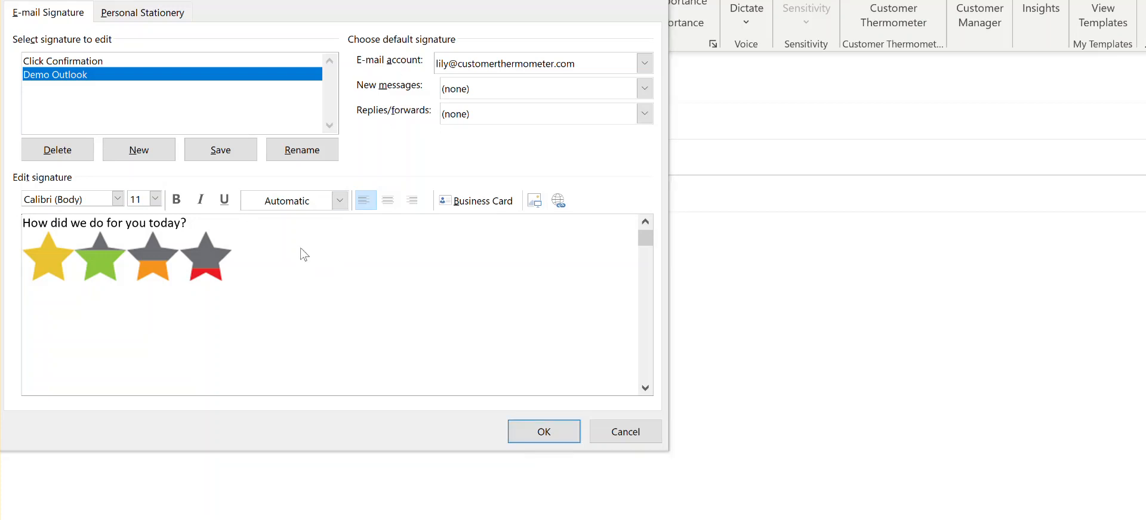
Type the label 'Great!' on a new line beneath the stars
{"action": "left_click", "coordinate": [287, 256]}
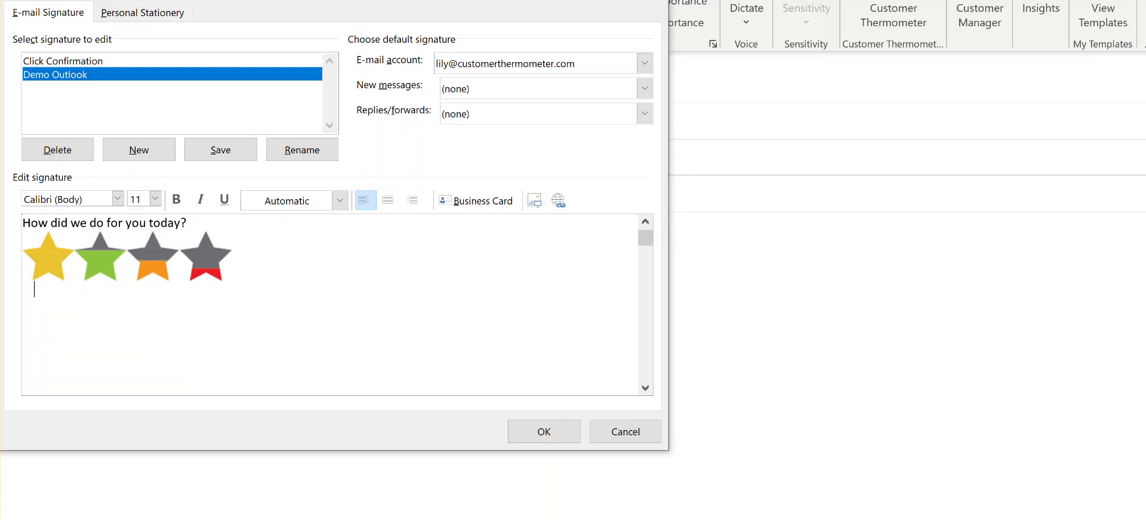
{"action": "type", "text": "Great!   Good   Not great   Bad"}
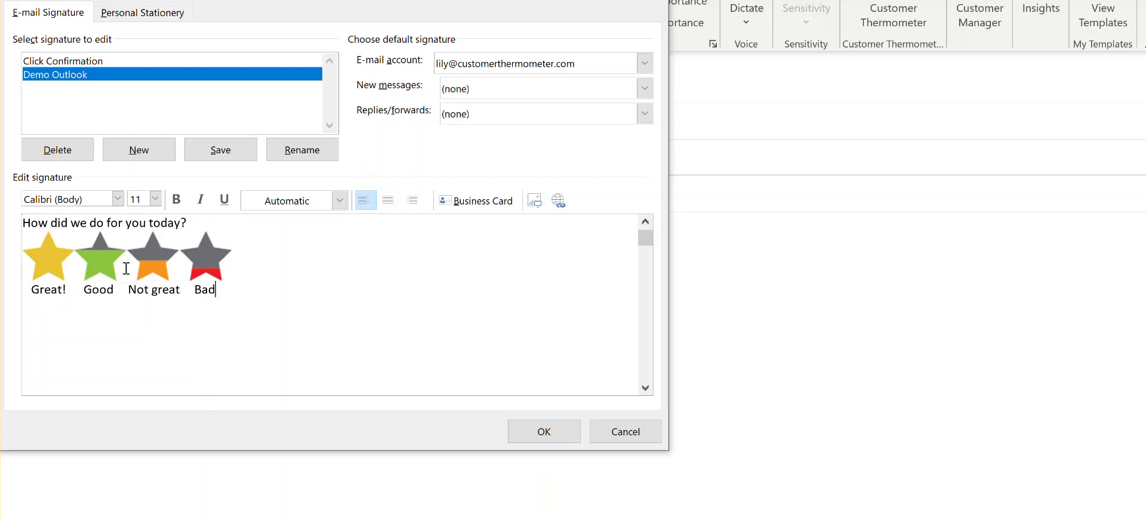
{"action": "mouse_move", "coordinate": [36, 302]}
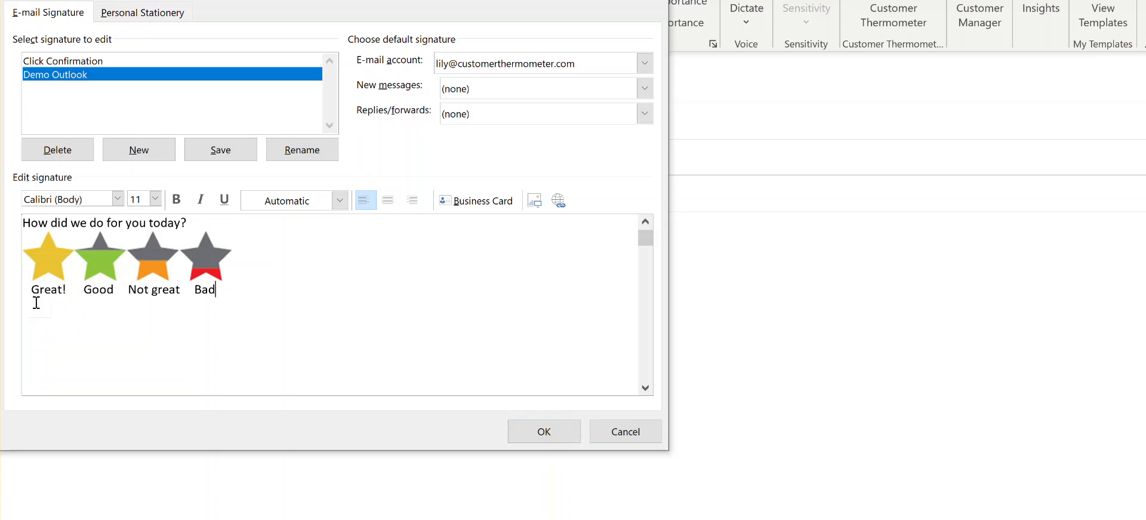
{"action": "mouse_move", "coordinate": [163, 287]}
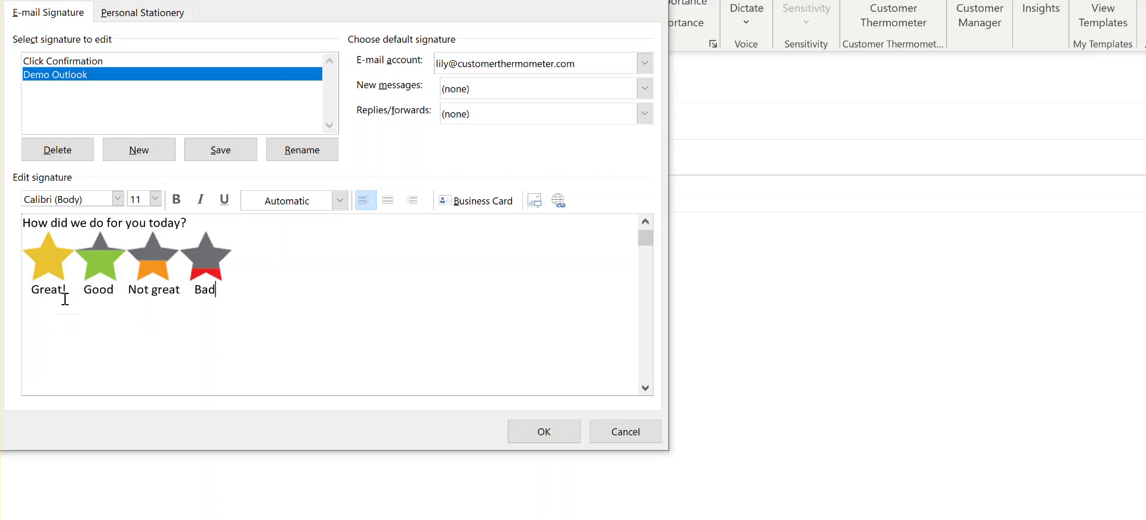
{"action": "mouse_move", "coordinate": [312, 315]}
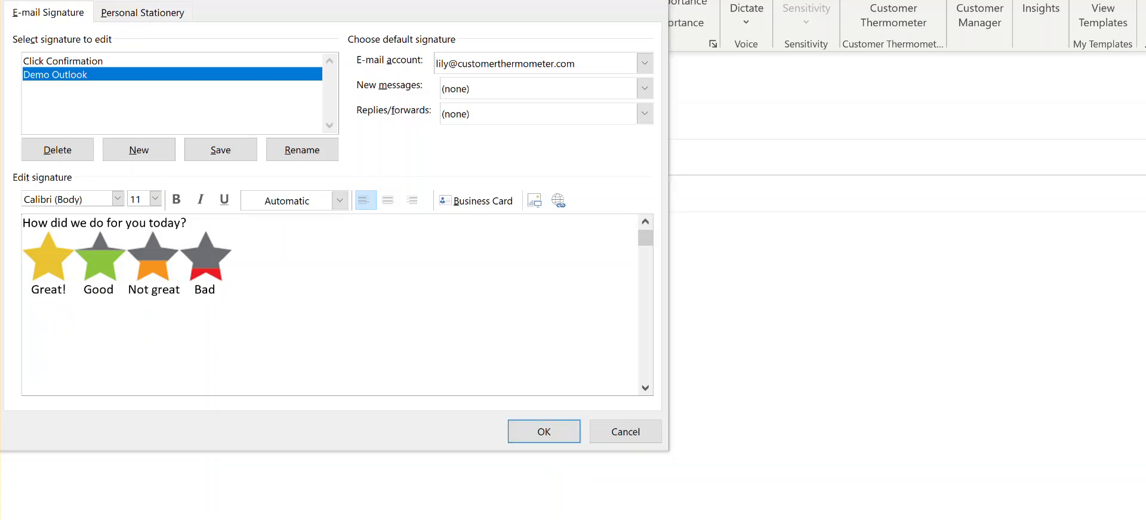
{"action": "mouse_move", "coordinate": [361, 327]}
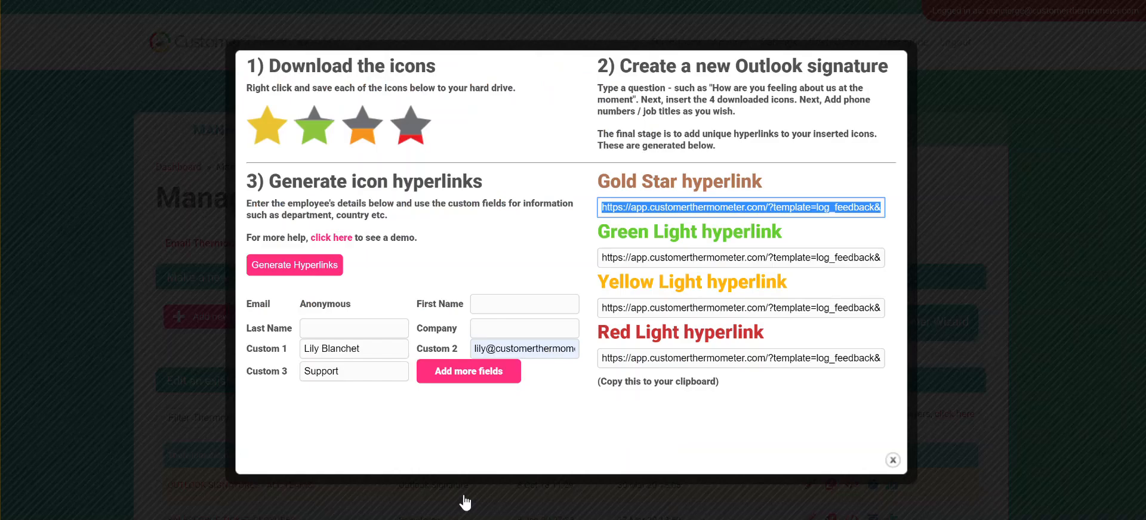
{"action": "mouse_move", "coordinate": [673, 207]}
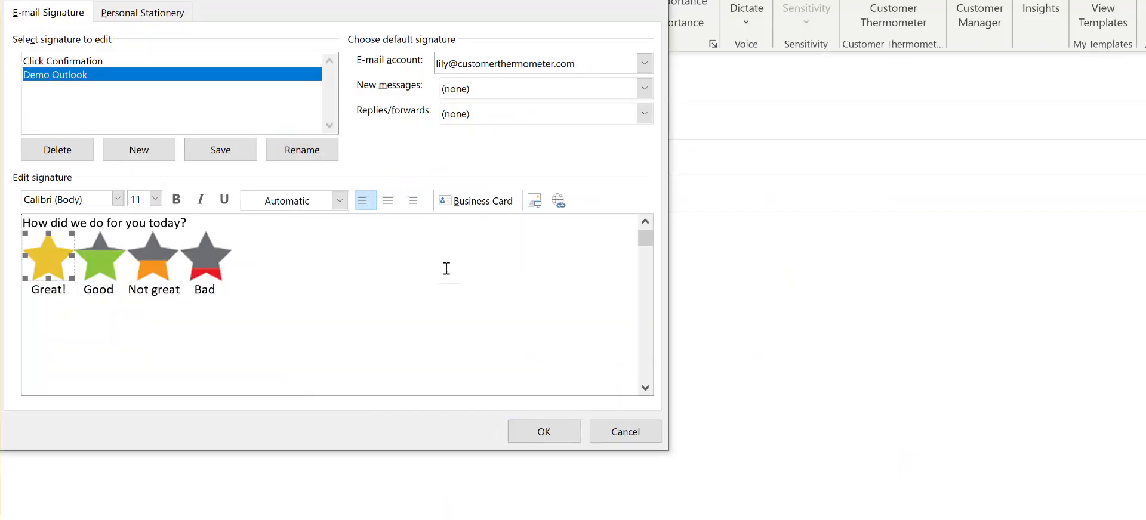
{"action": "left_click", "coordinate": [558, 200]}
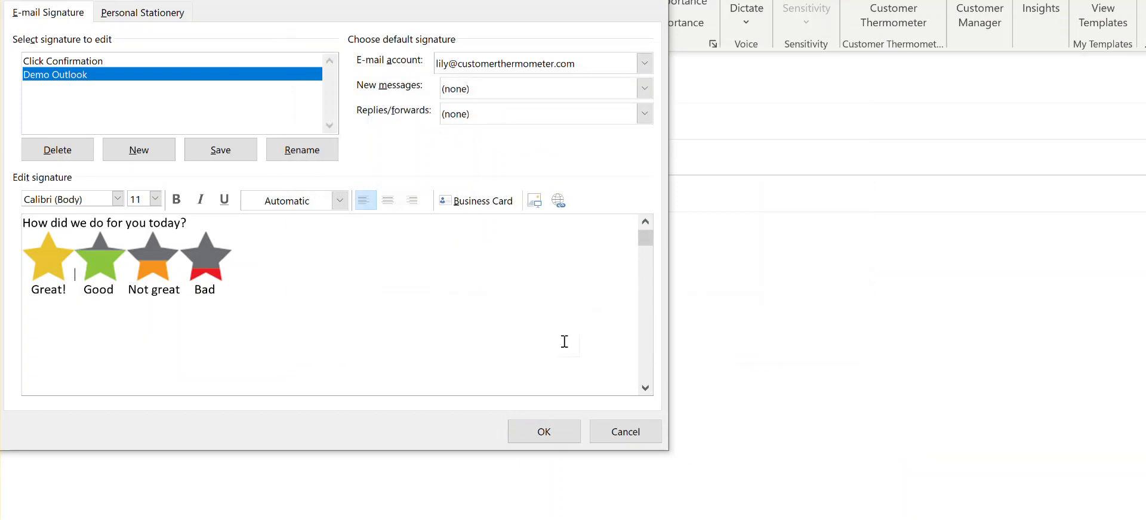
{"action": "mouse_move", "coordinate": [546, 315]}
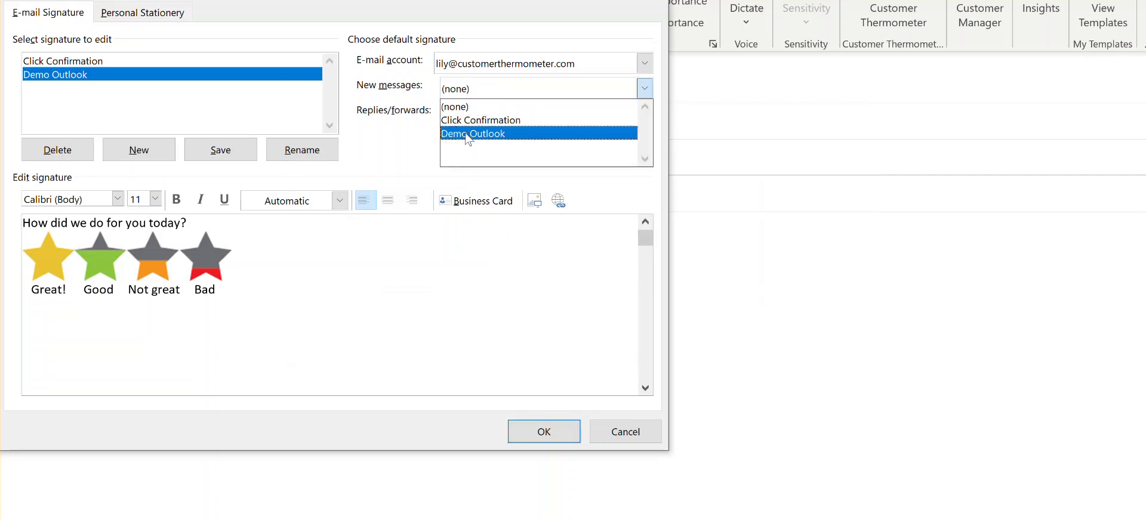
{"action": "mouse_move", "coordinate": [462, 158]}
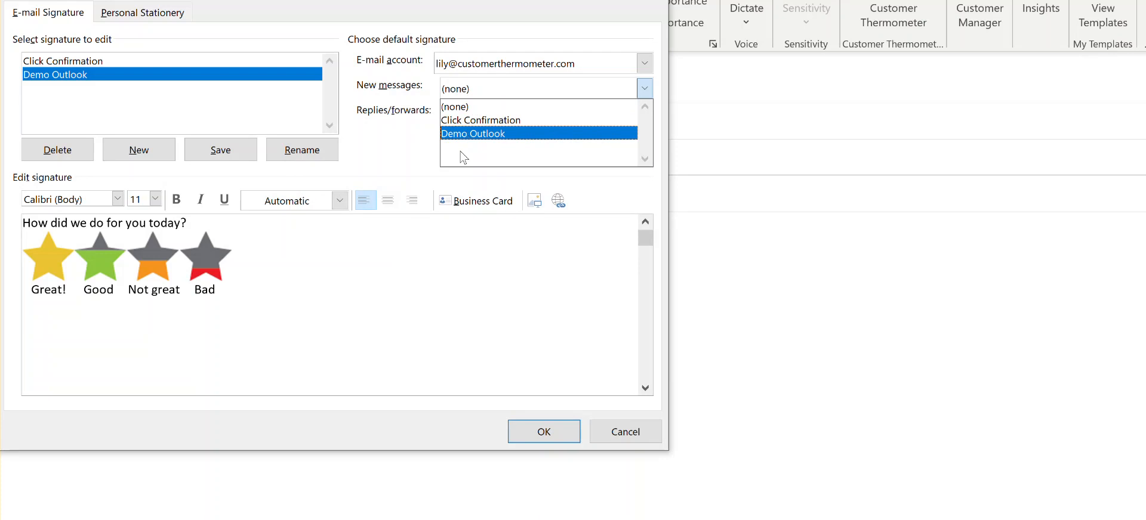
{"action": "left_click", "coordinate": [455, 107]}
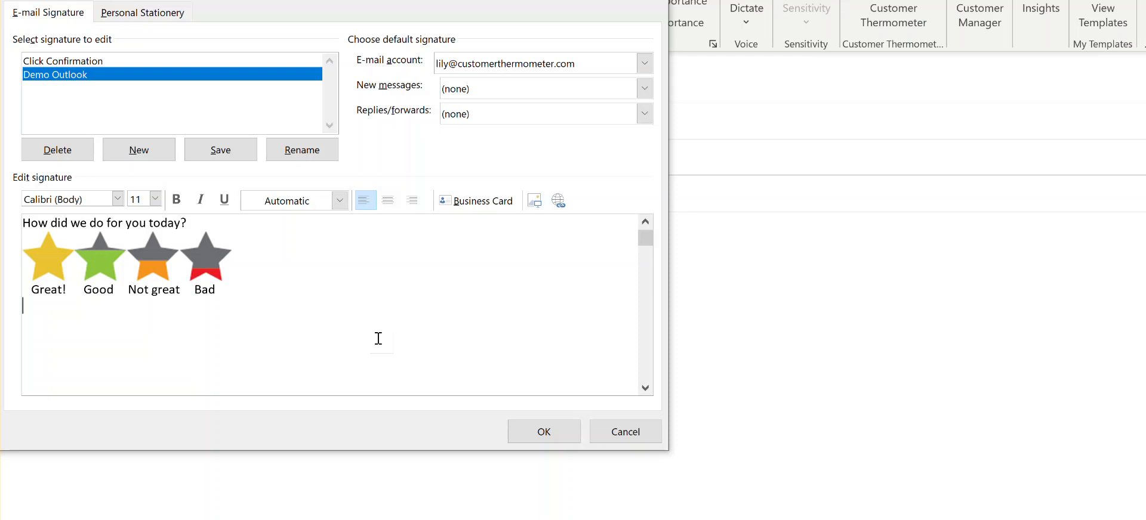
{"action": "left_click", "coordinate": [220, 149]}
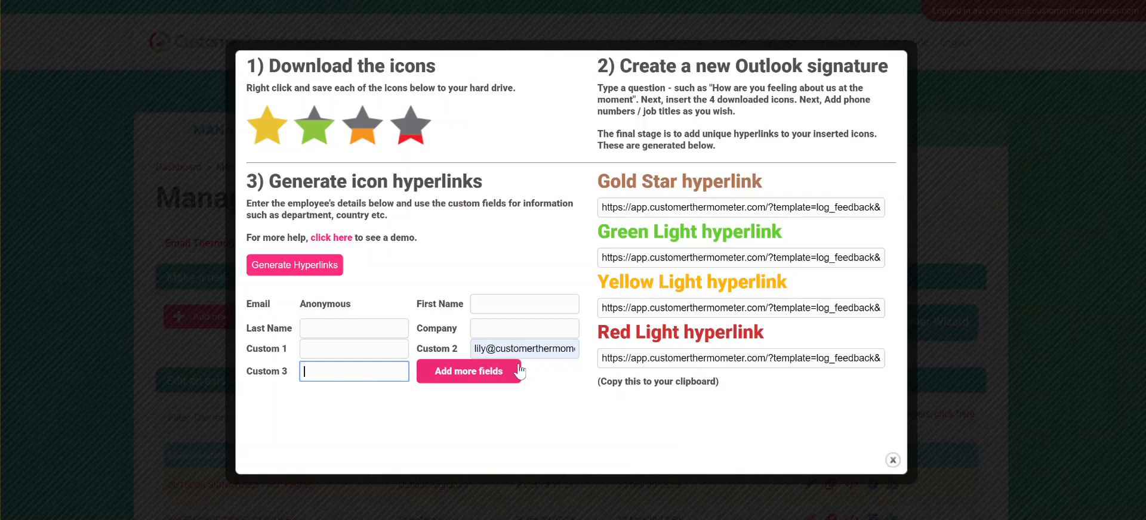
Clear the Custom 1, Custom 2 and Custom 3 employee fields in the hyperlink form
{"action": "left_click", "coordinate": [524, 349]}
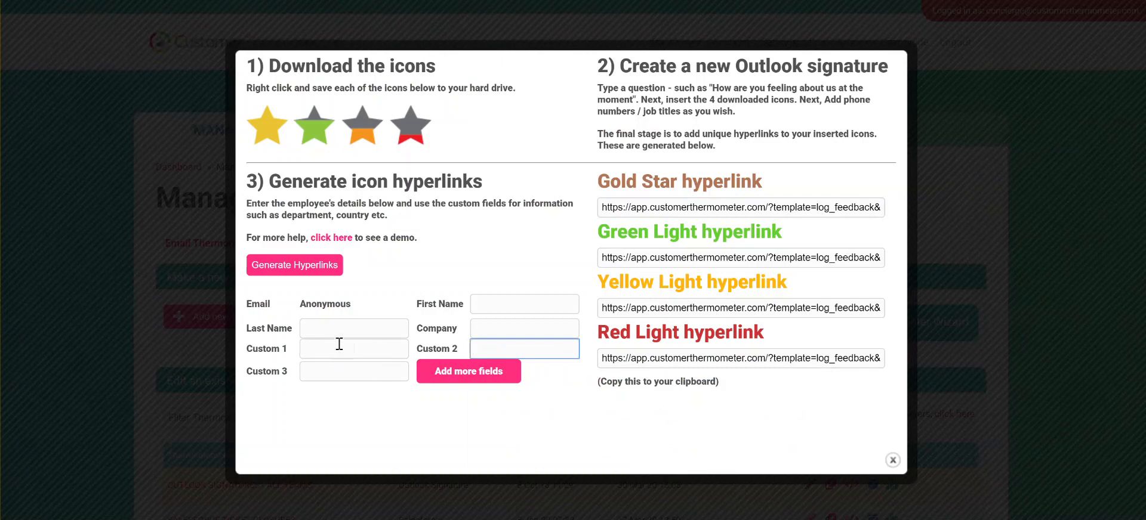
{"action": "mouse_move", "coordinate": [244, 367]}
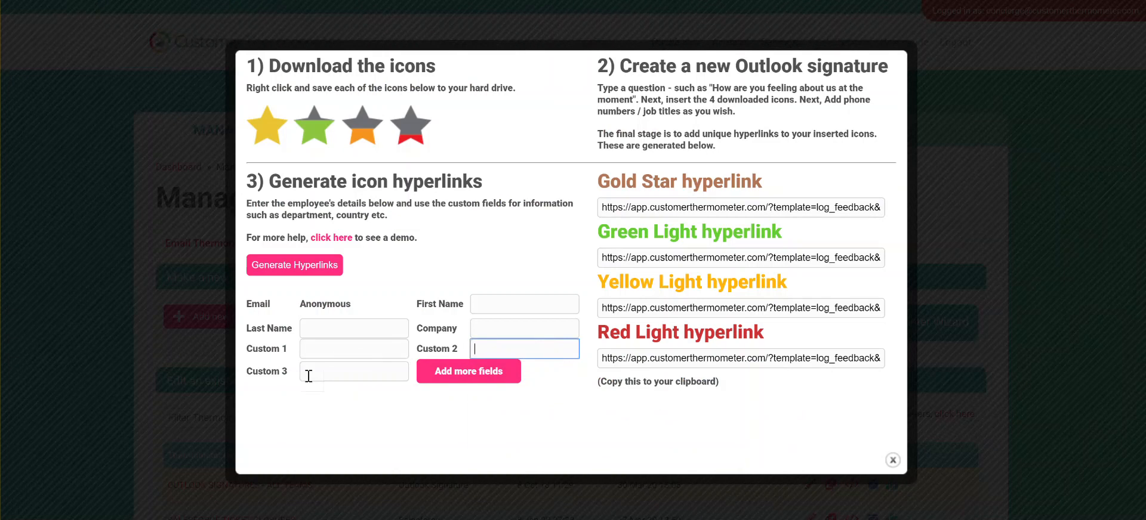
{"action": "mouse_move", "coordinate": [315, 283]}
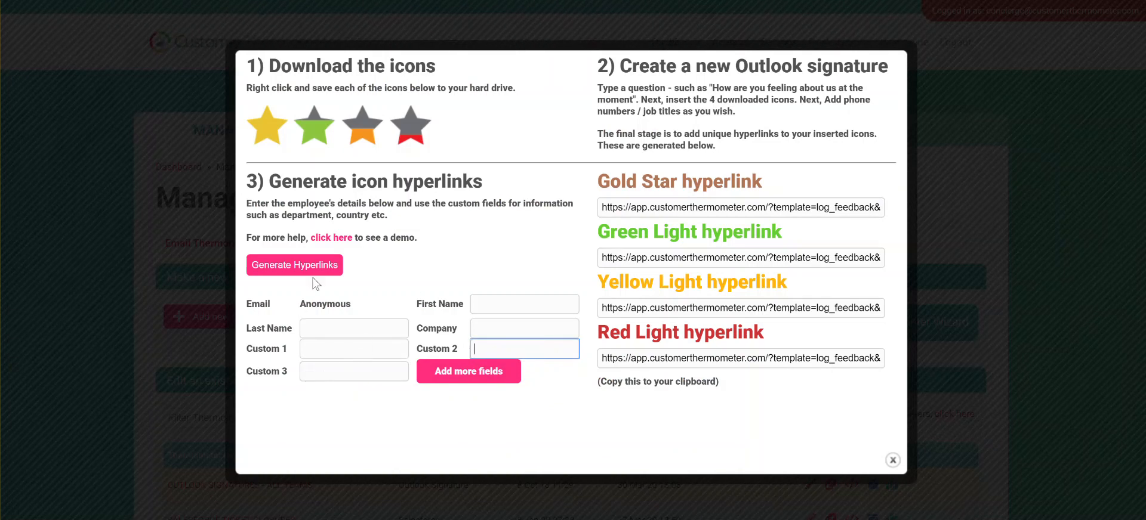
{"action": "mouse_move", "coordinate": [655, 272]}
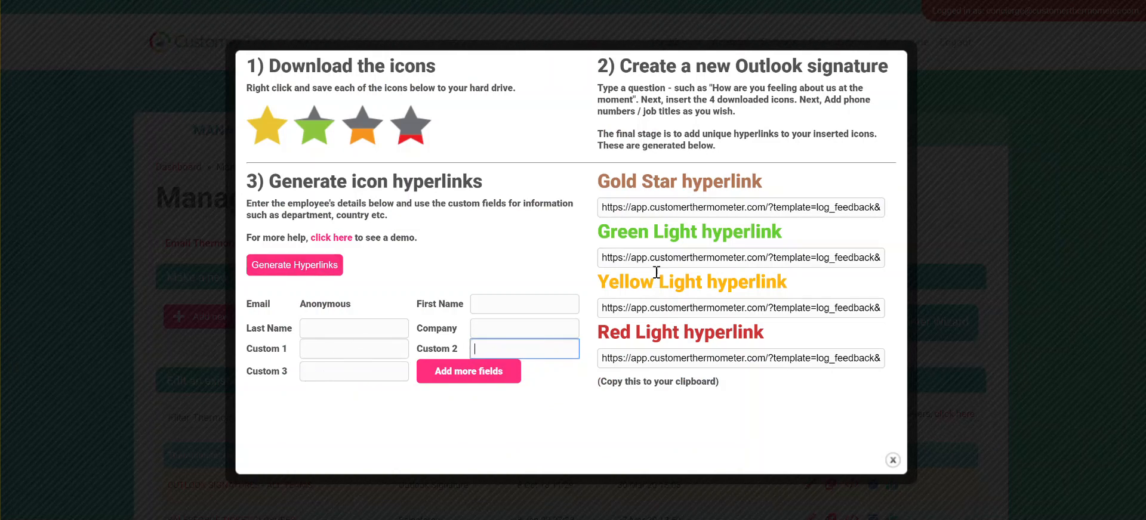